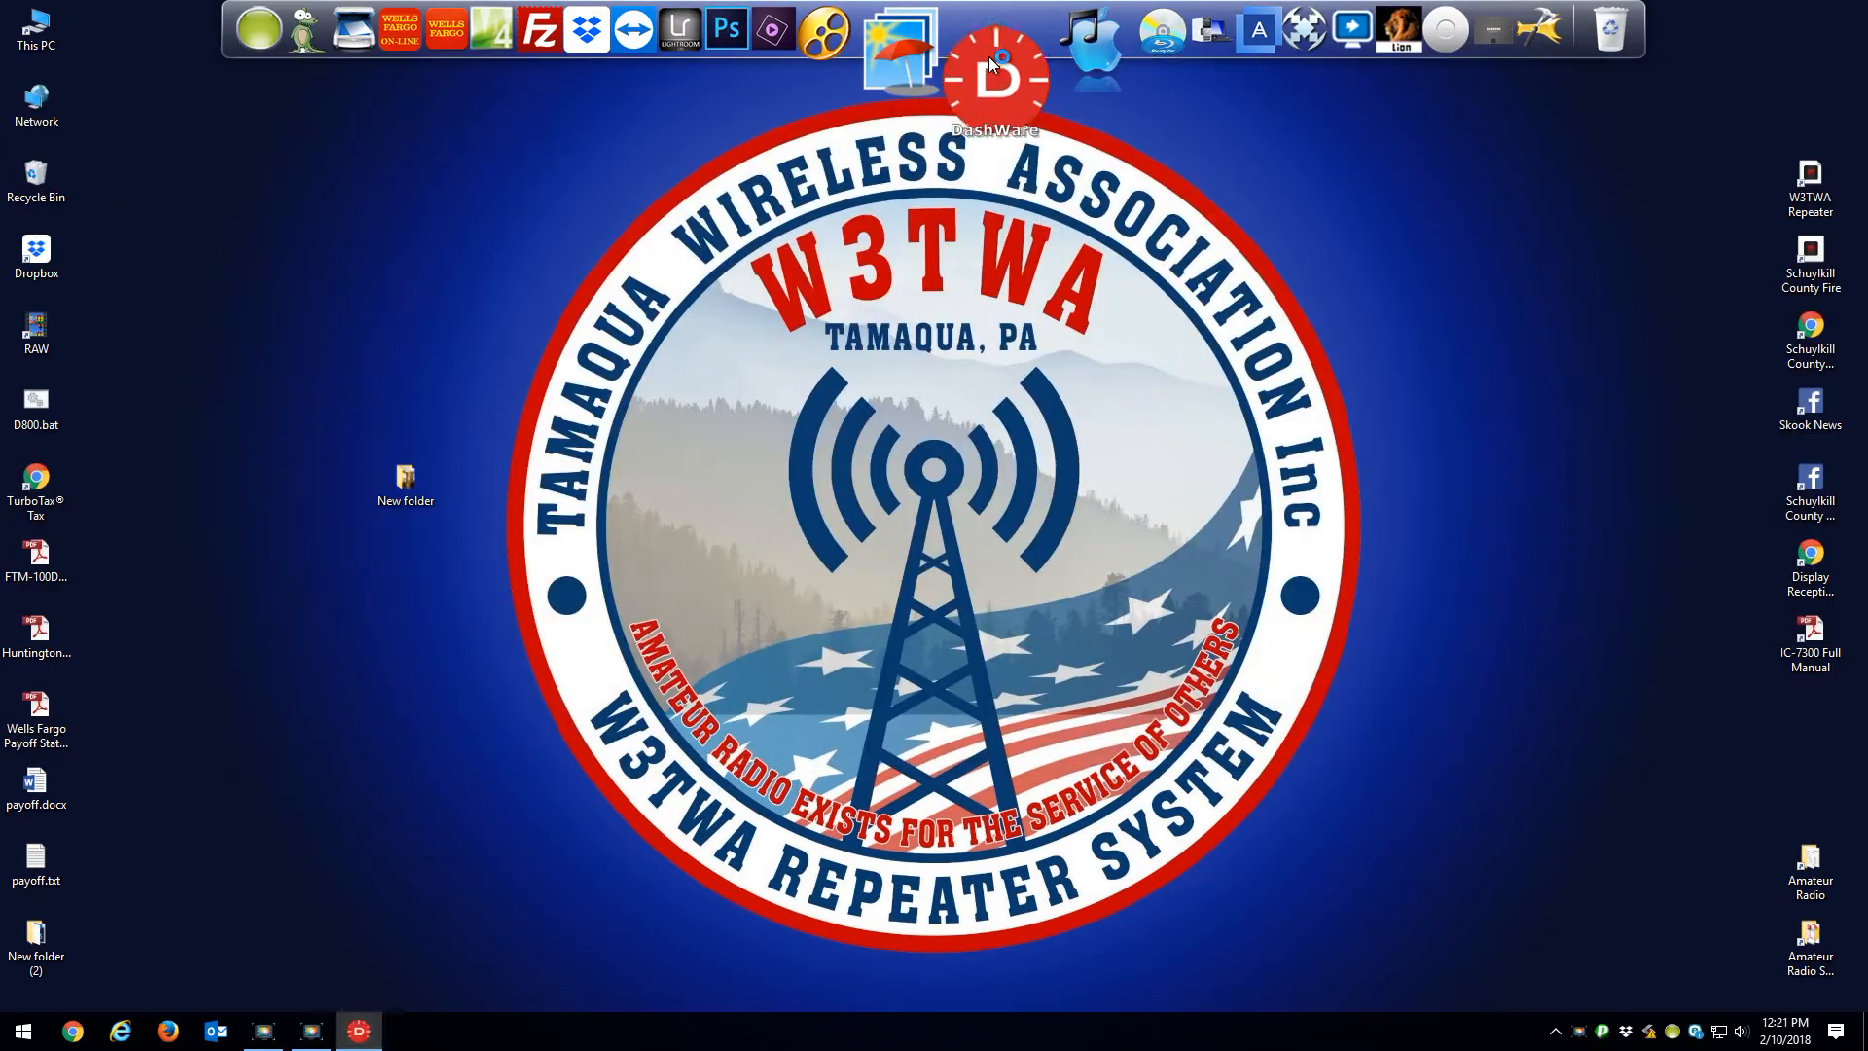
Step: Launch DashWare and view its About information showing version 1.9.1
left_click(995, 62)
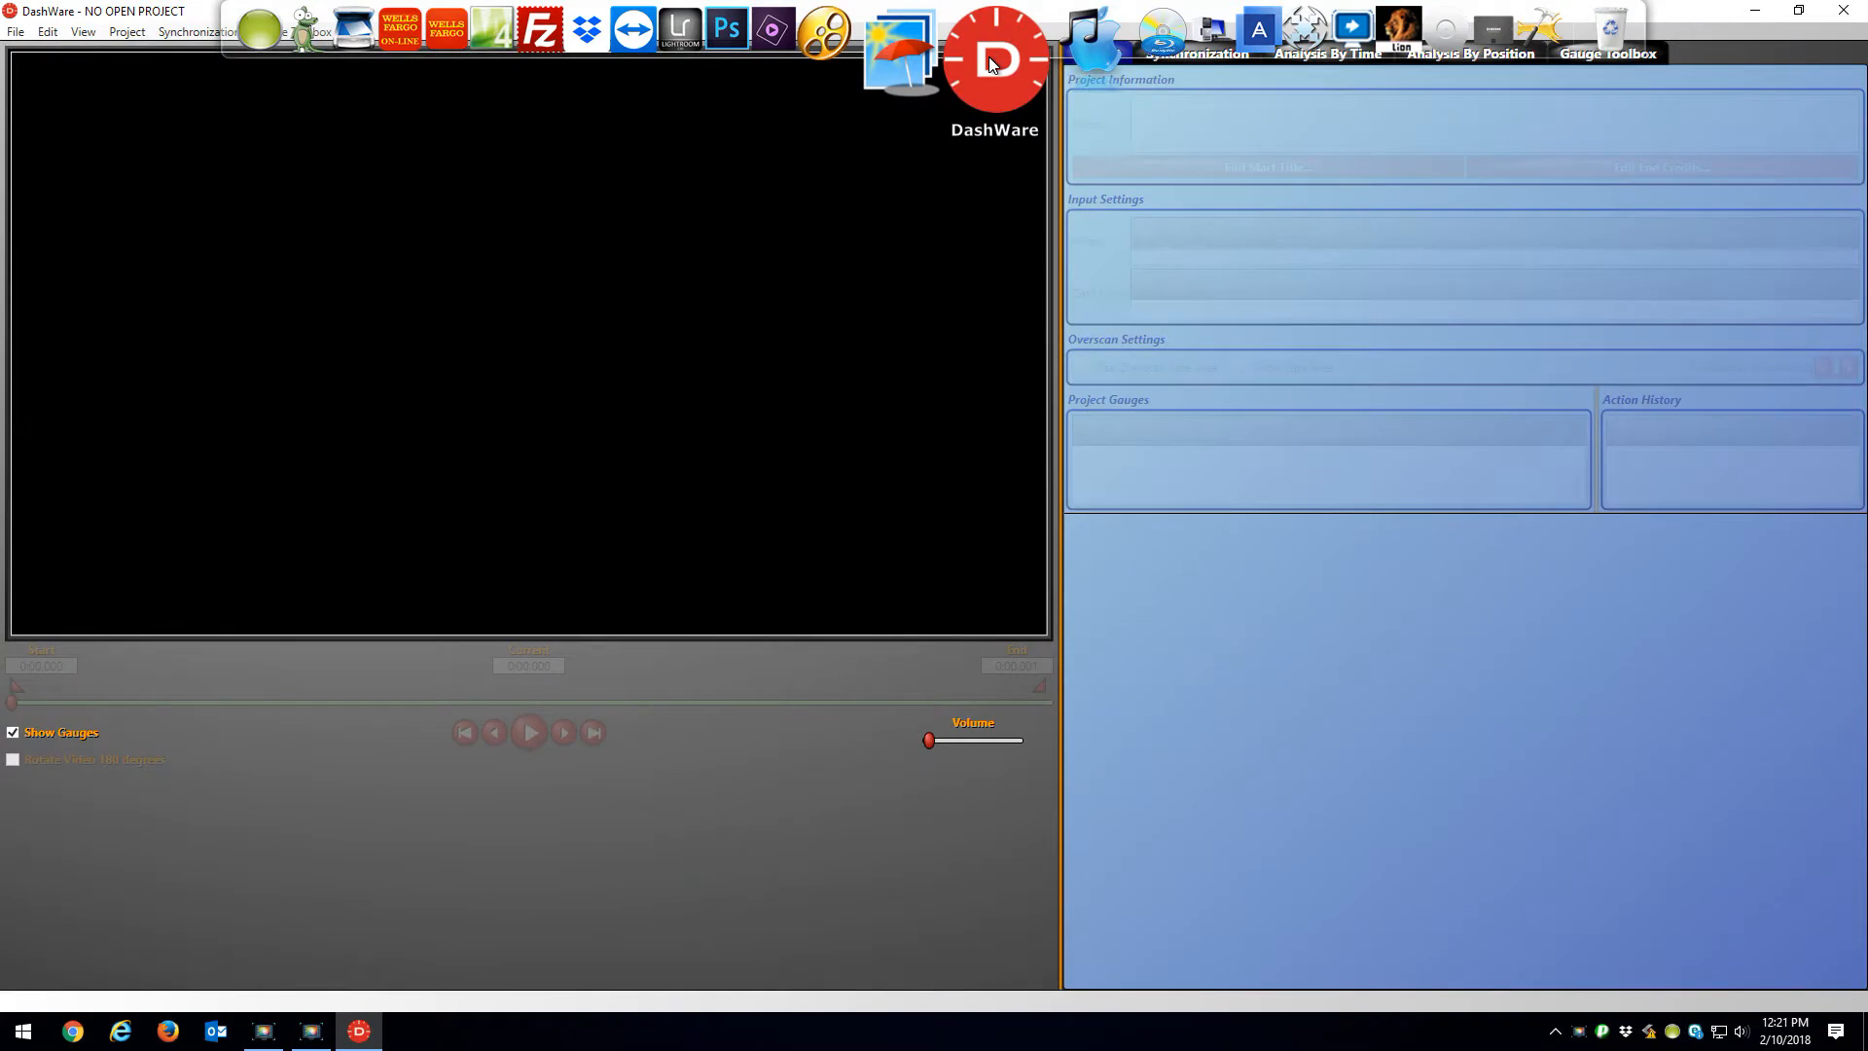
left_click(396, 32)
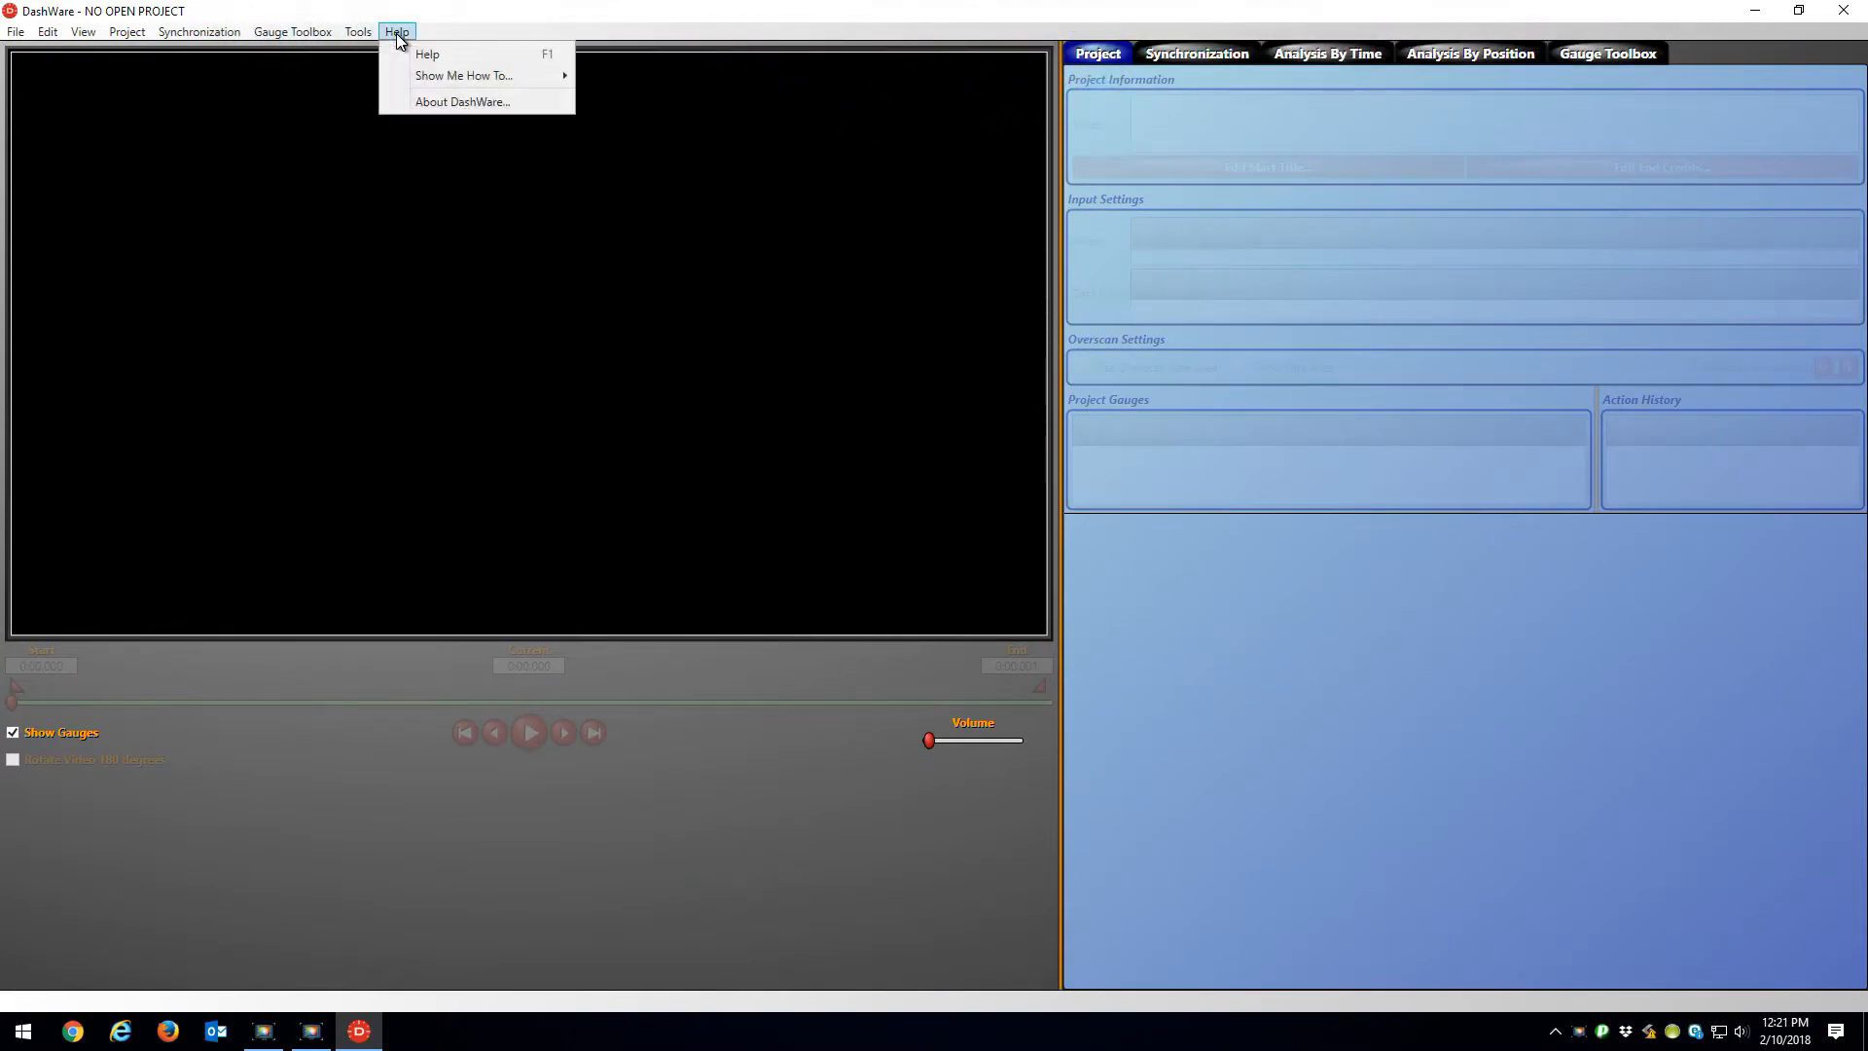
left_click(462, 101)
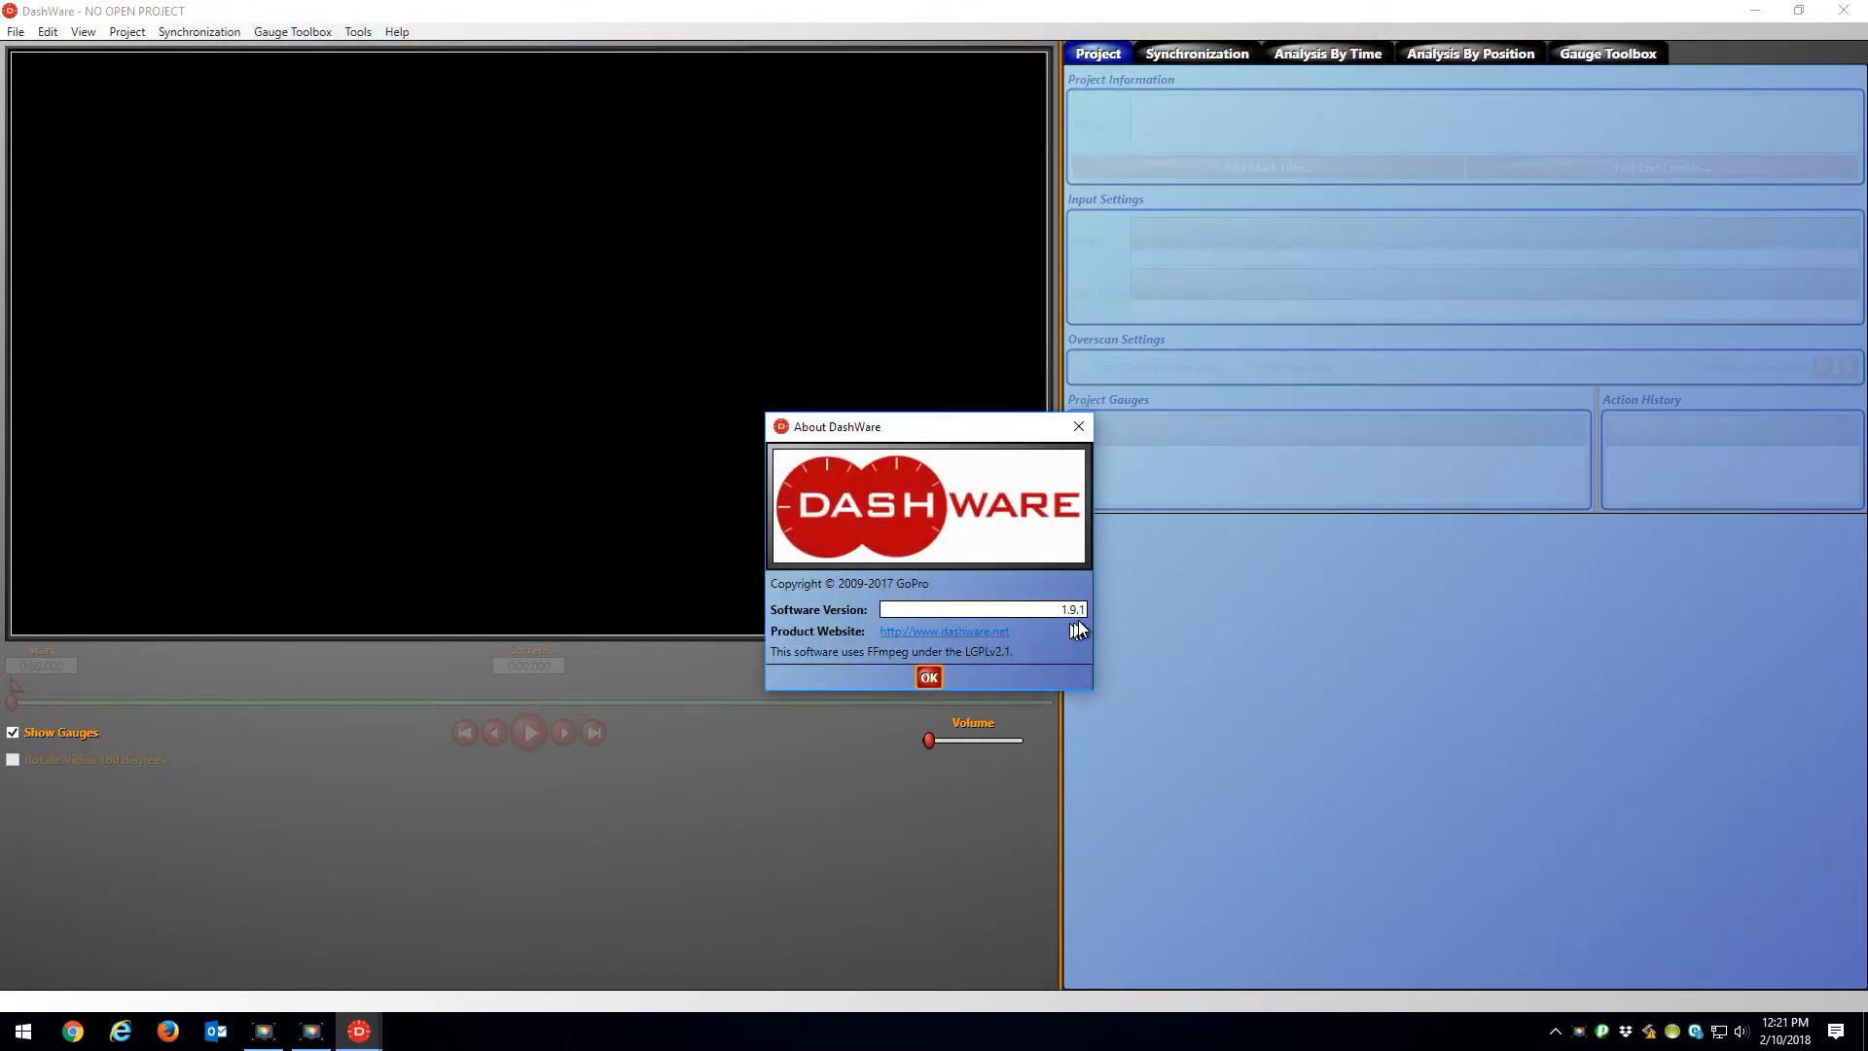
left_click(930, 677)
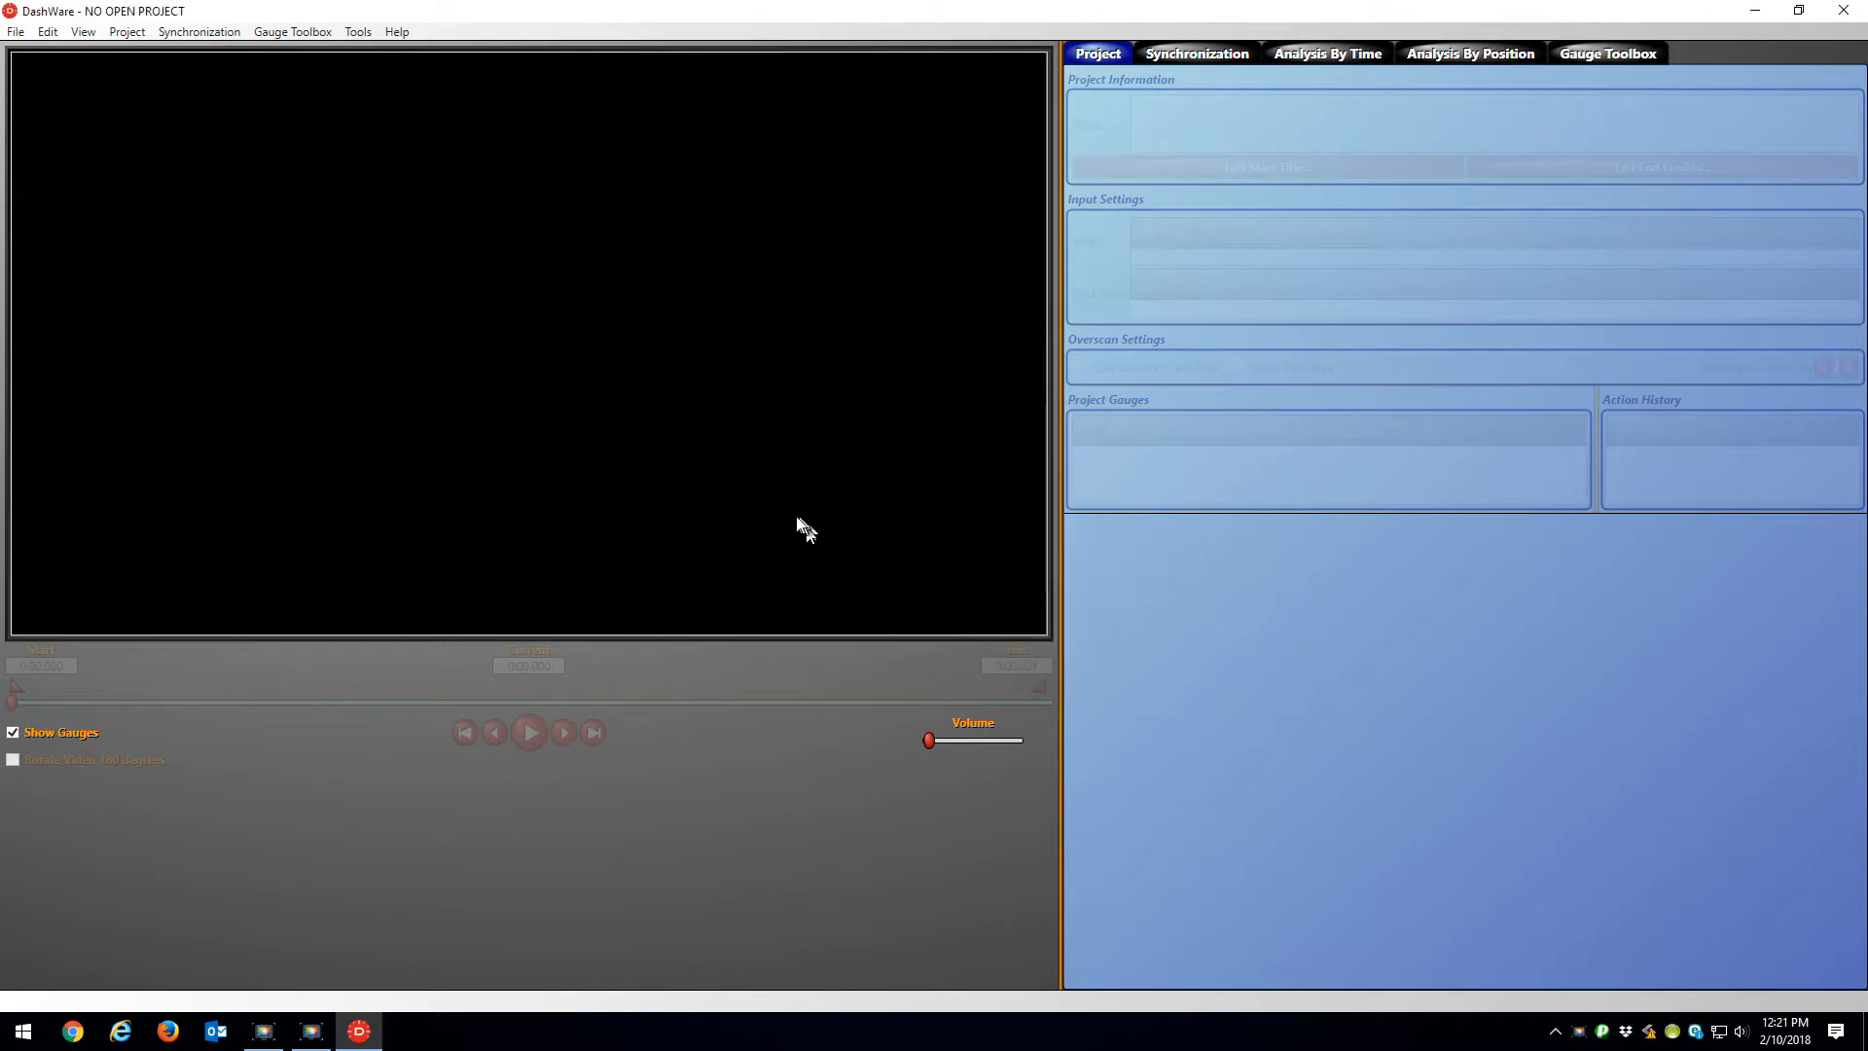
mouse_move(763, 506)
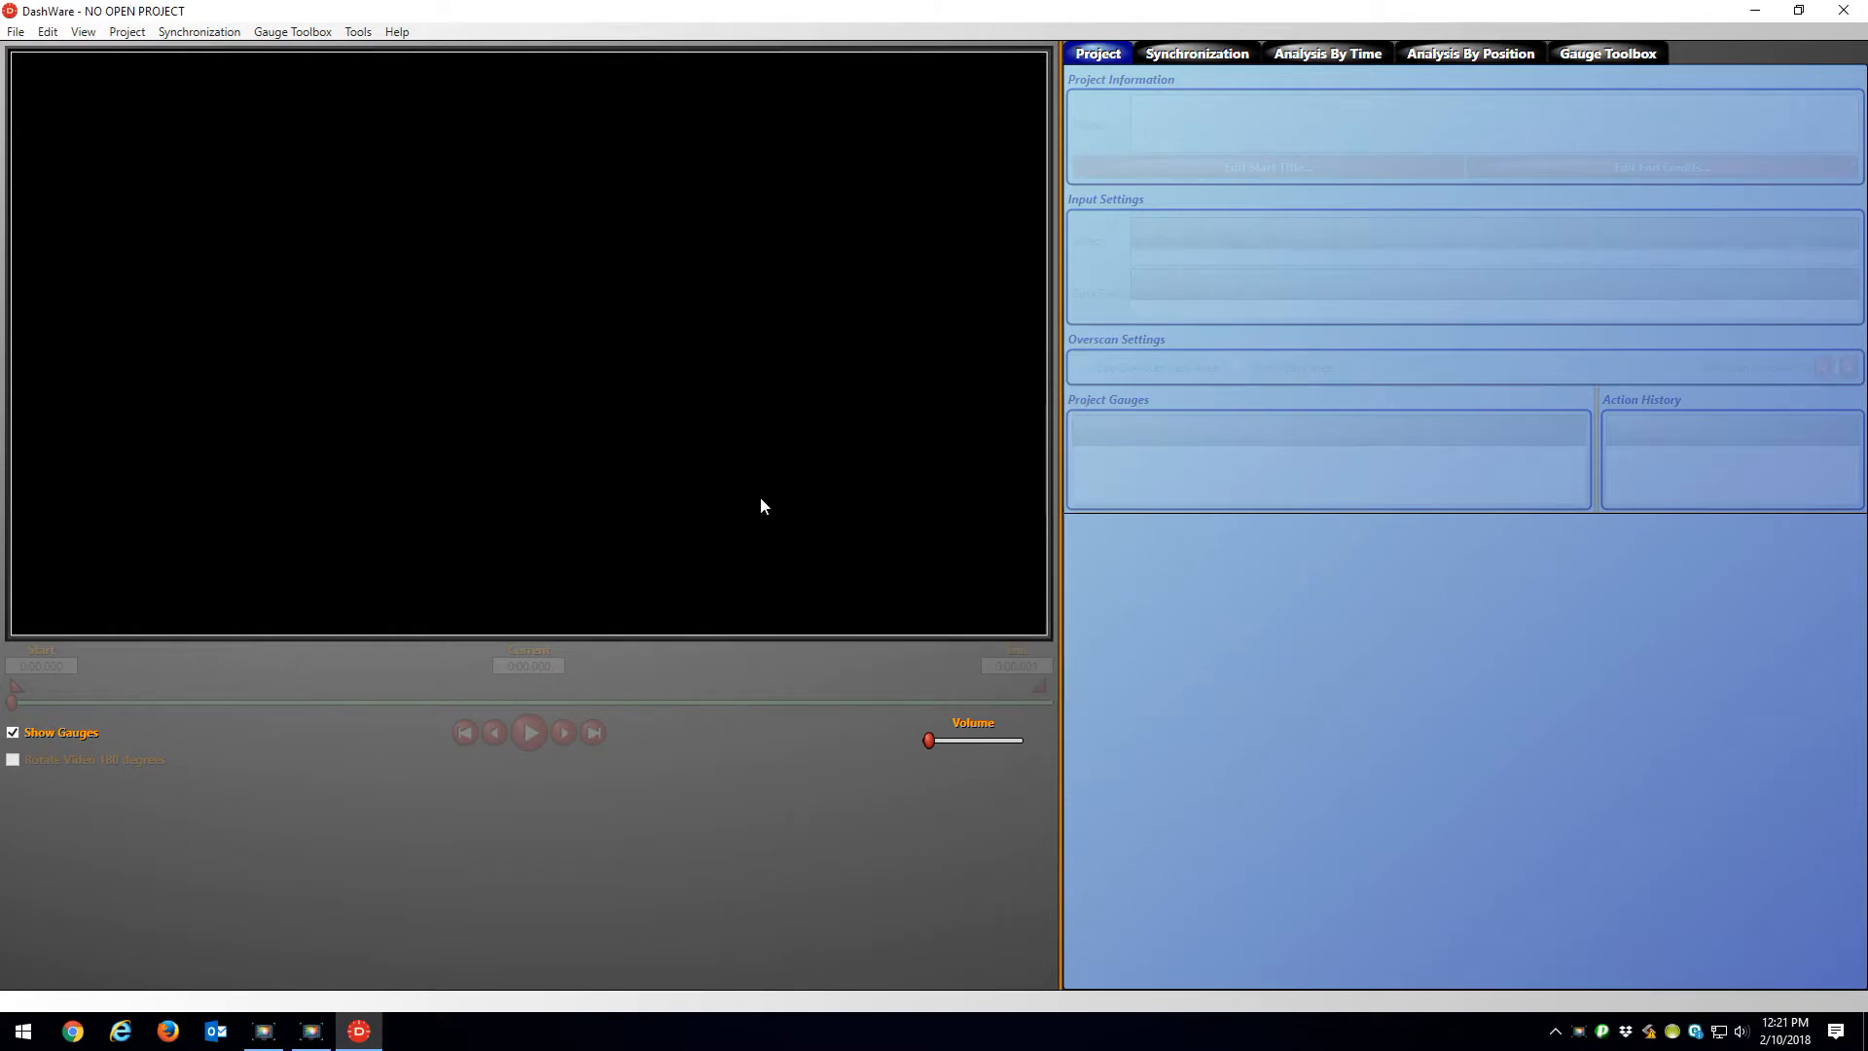
mouse_move(17, 31)
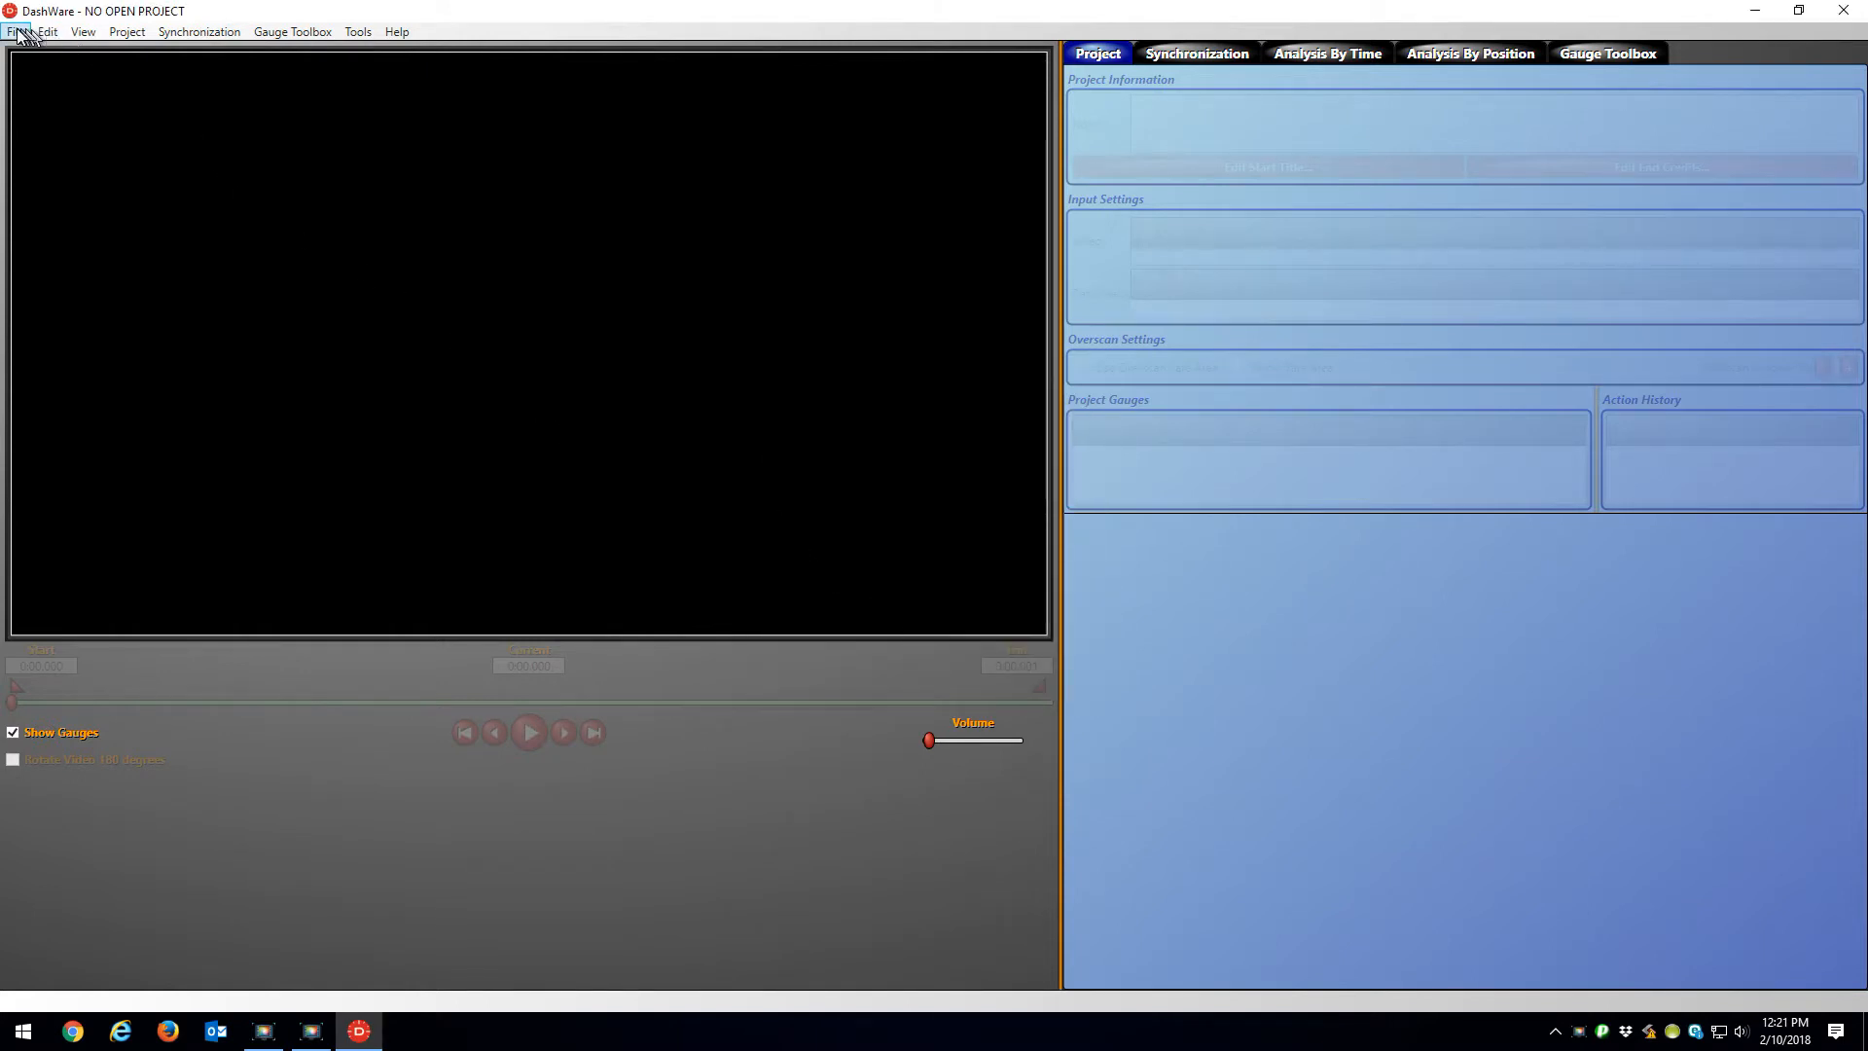
Step: Create a new project from the GoPro Template Imperial
left_click(16, 32)
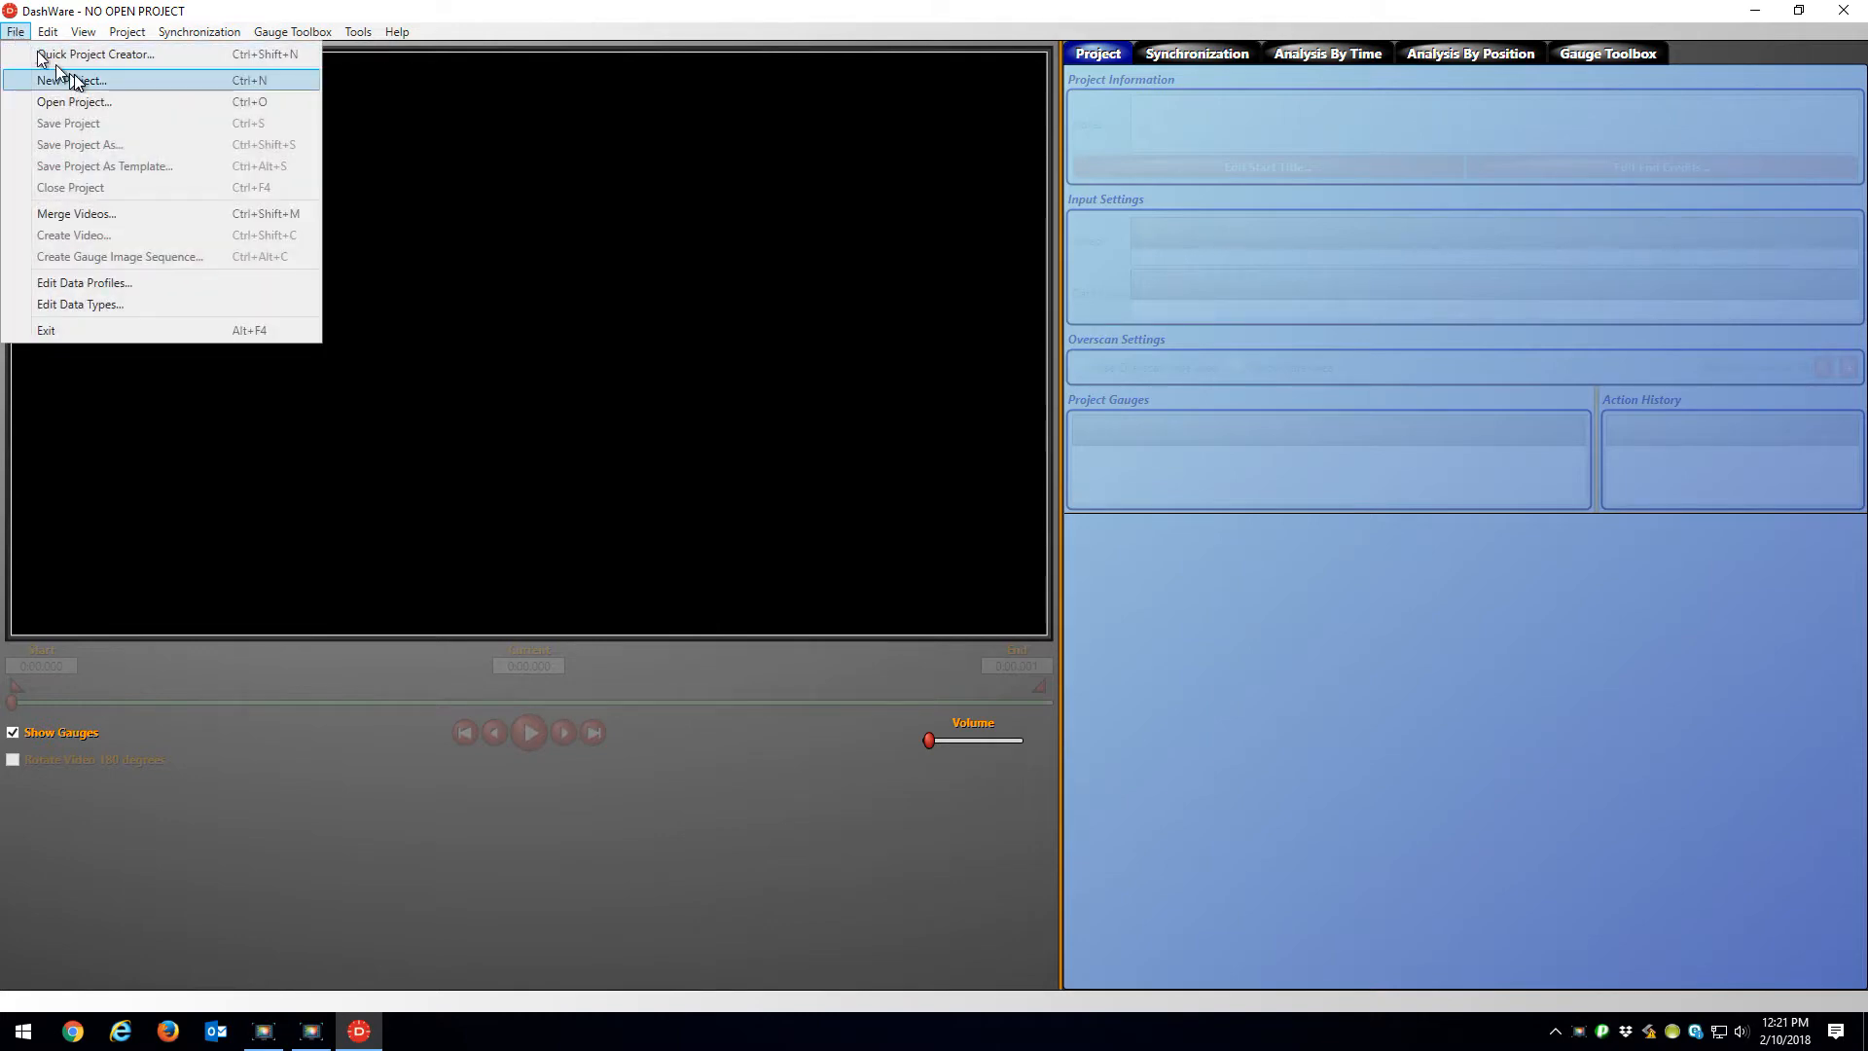
left_click(69, 80)
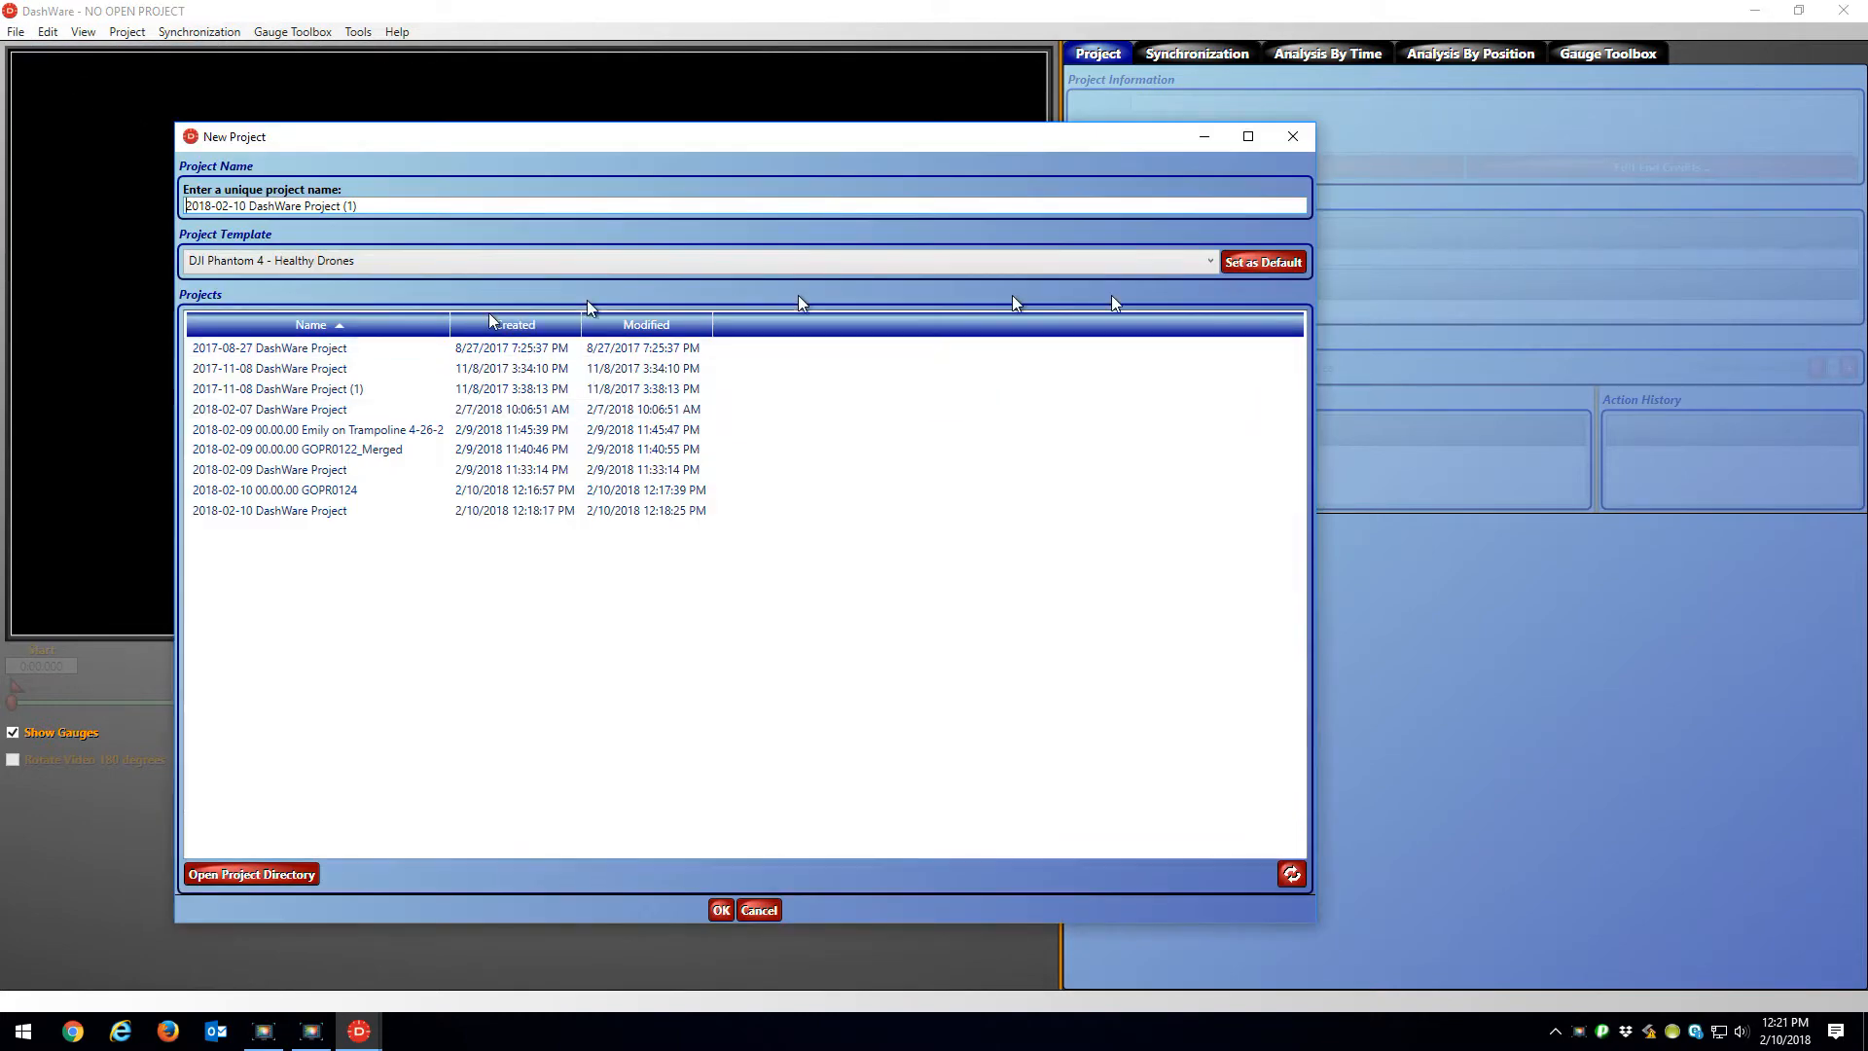
left_click(1206, 261)
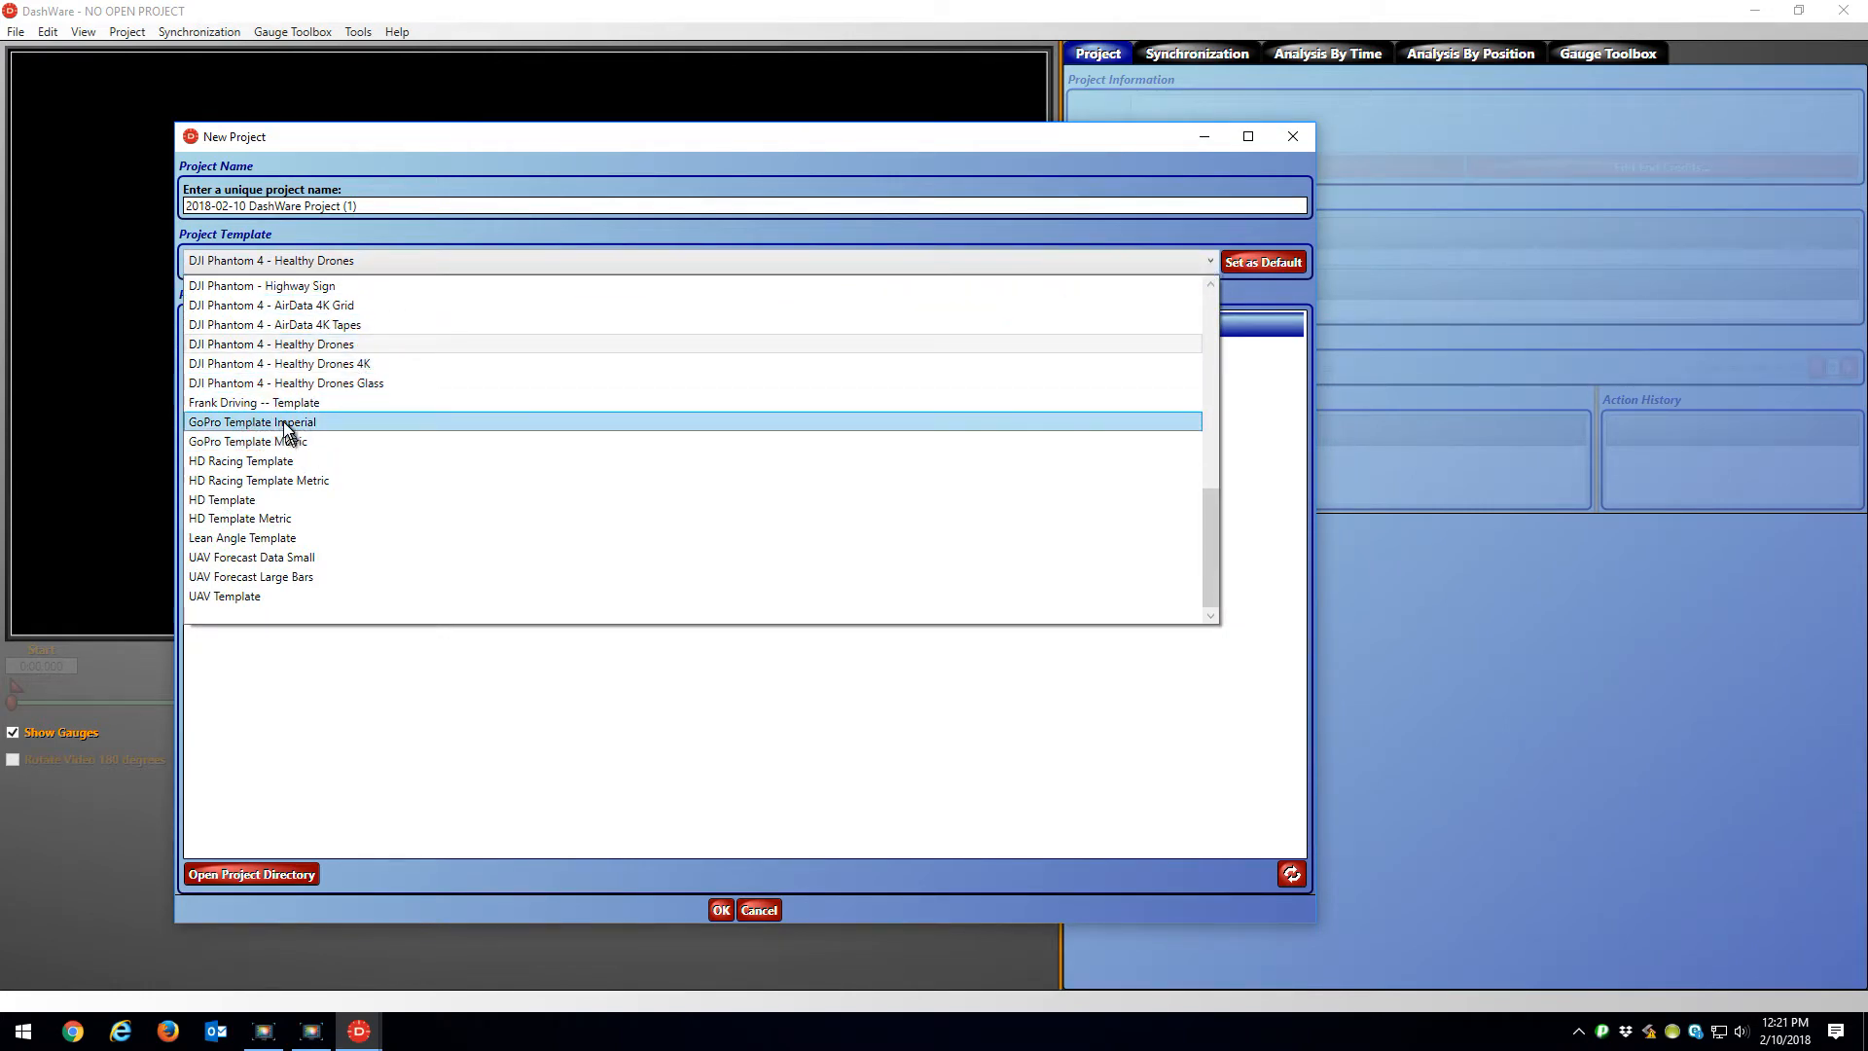
left_click(251, 421)
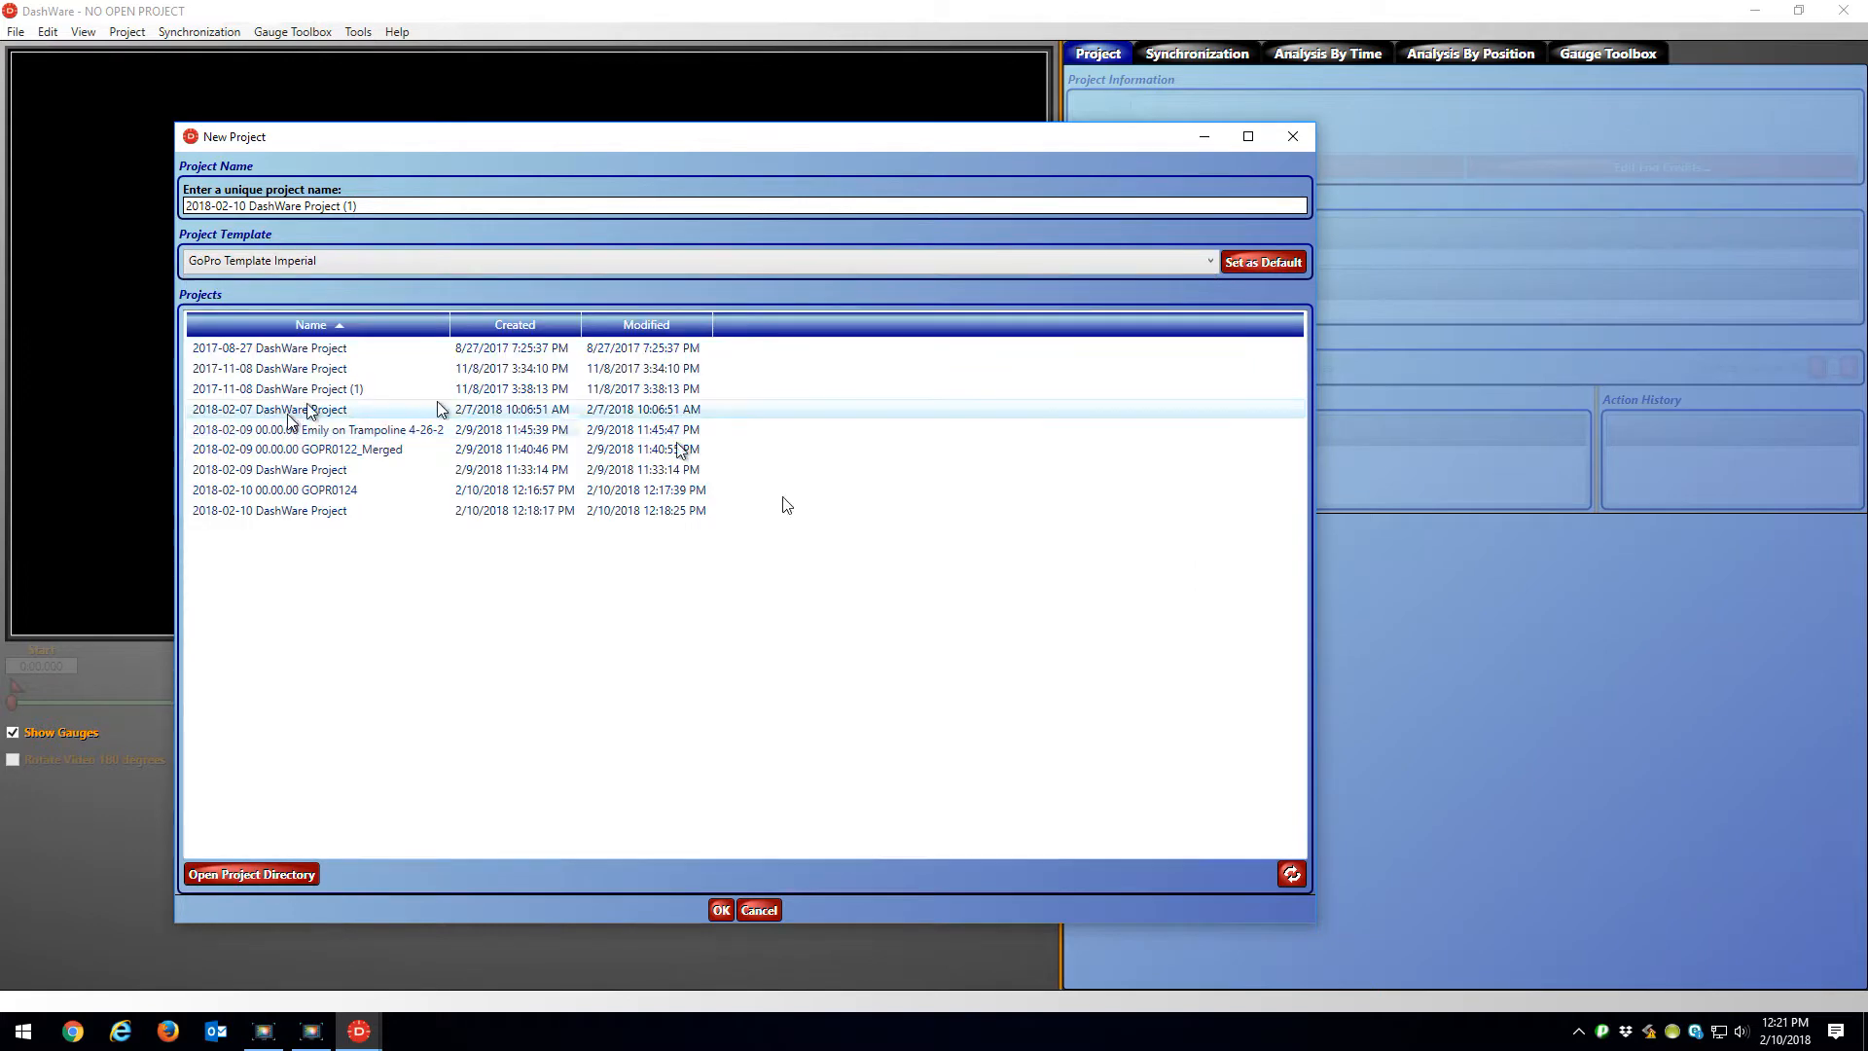
left_click(720, 909)
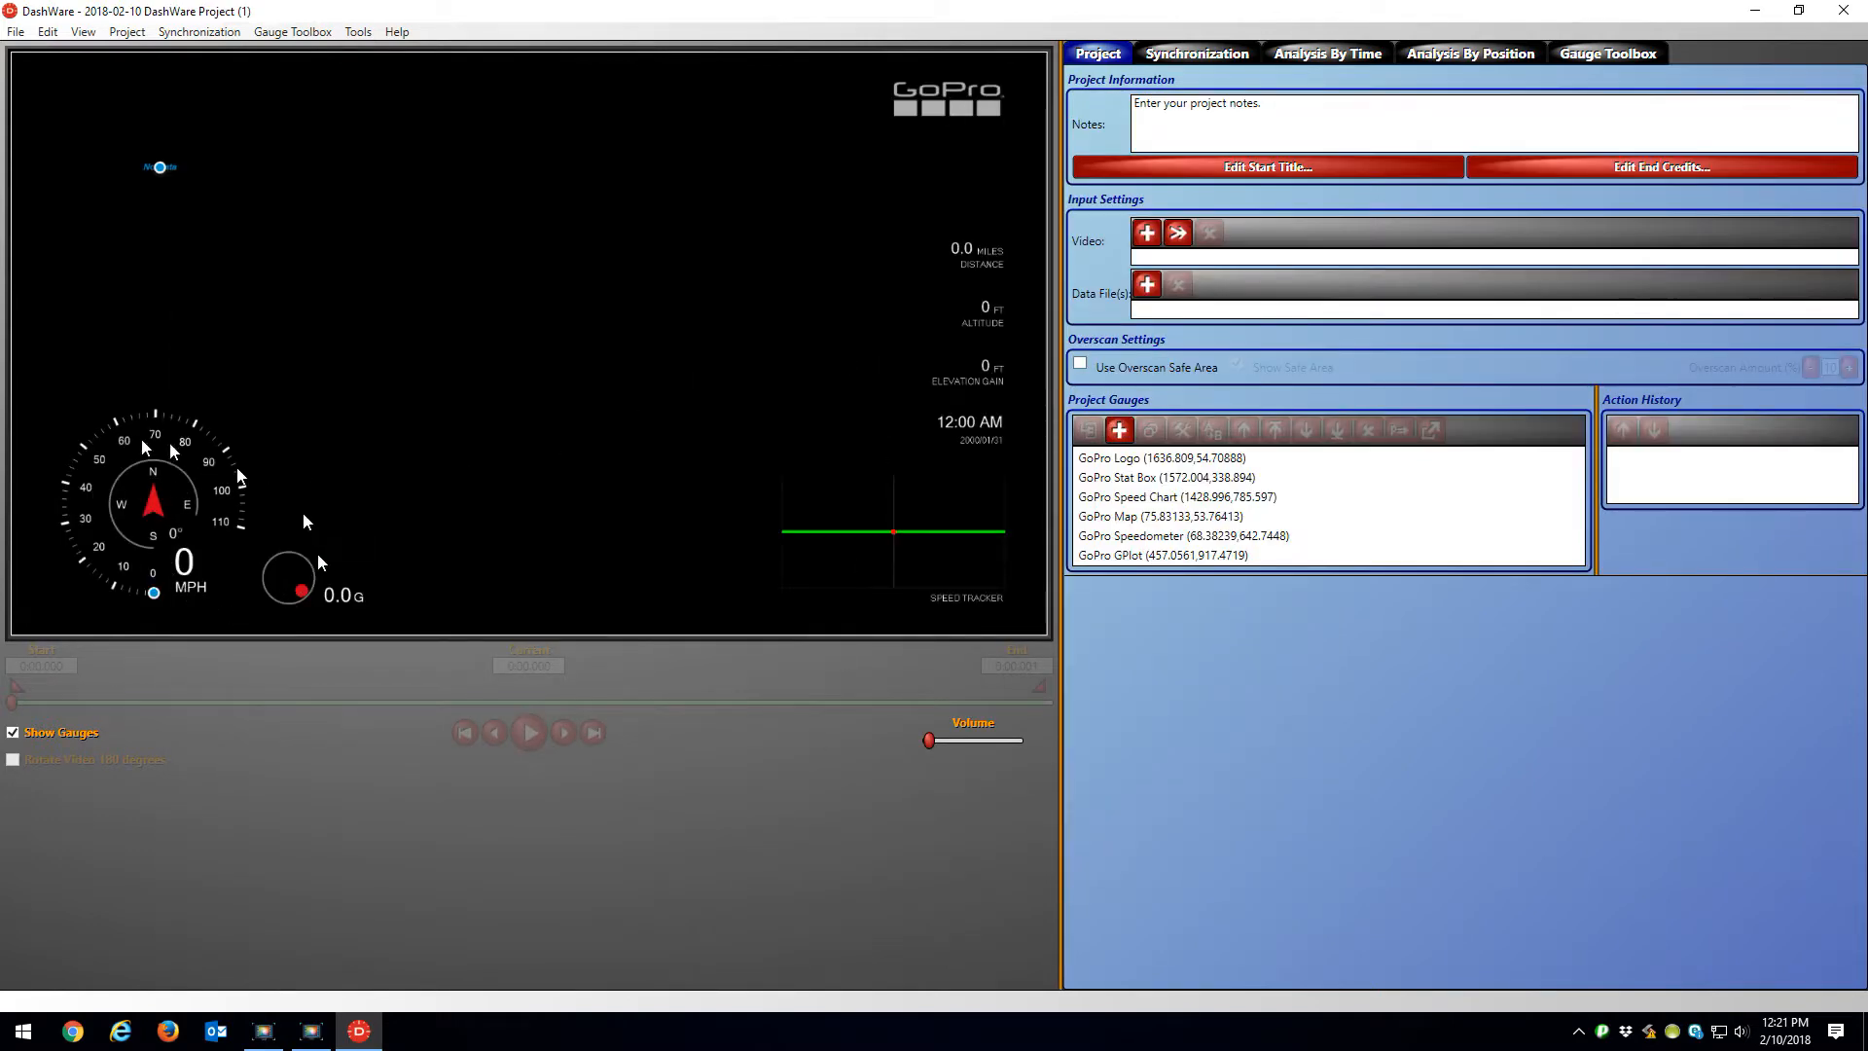
mouse_move(426, 611)
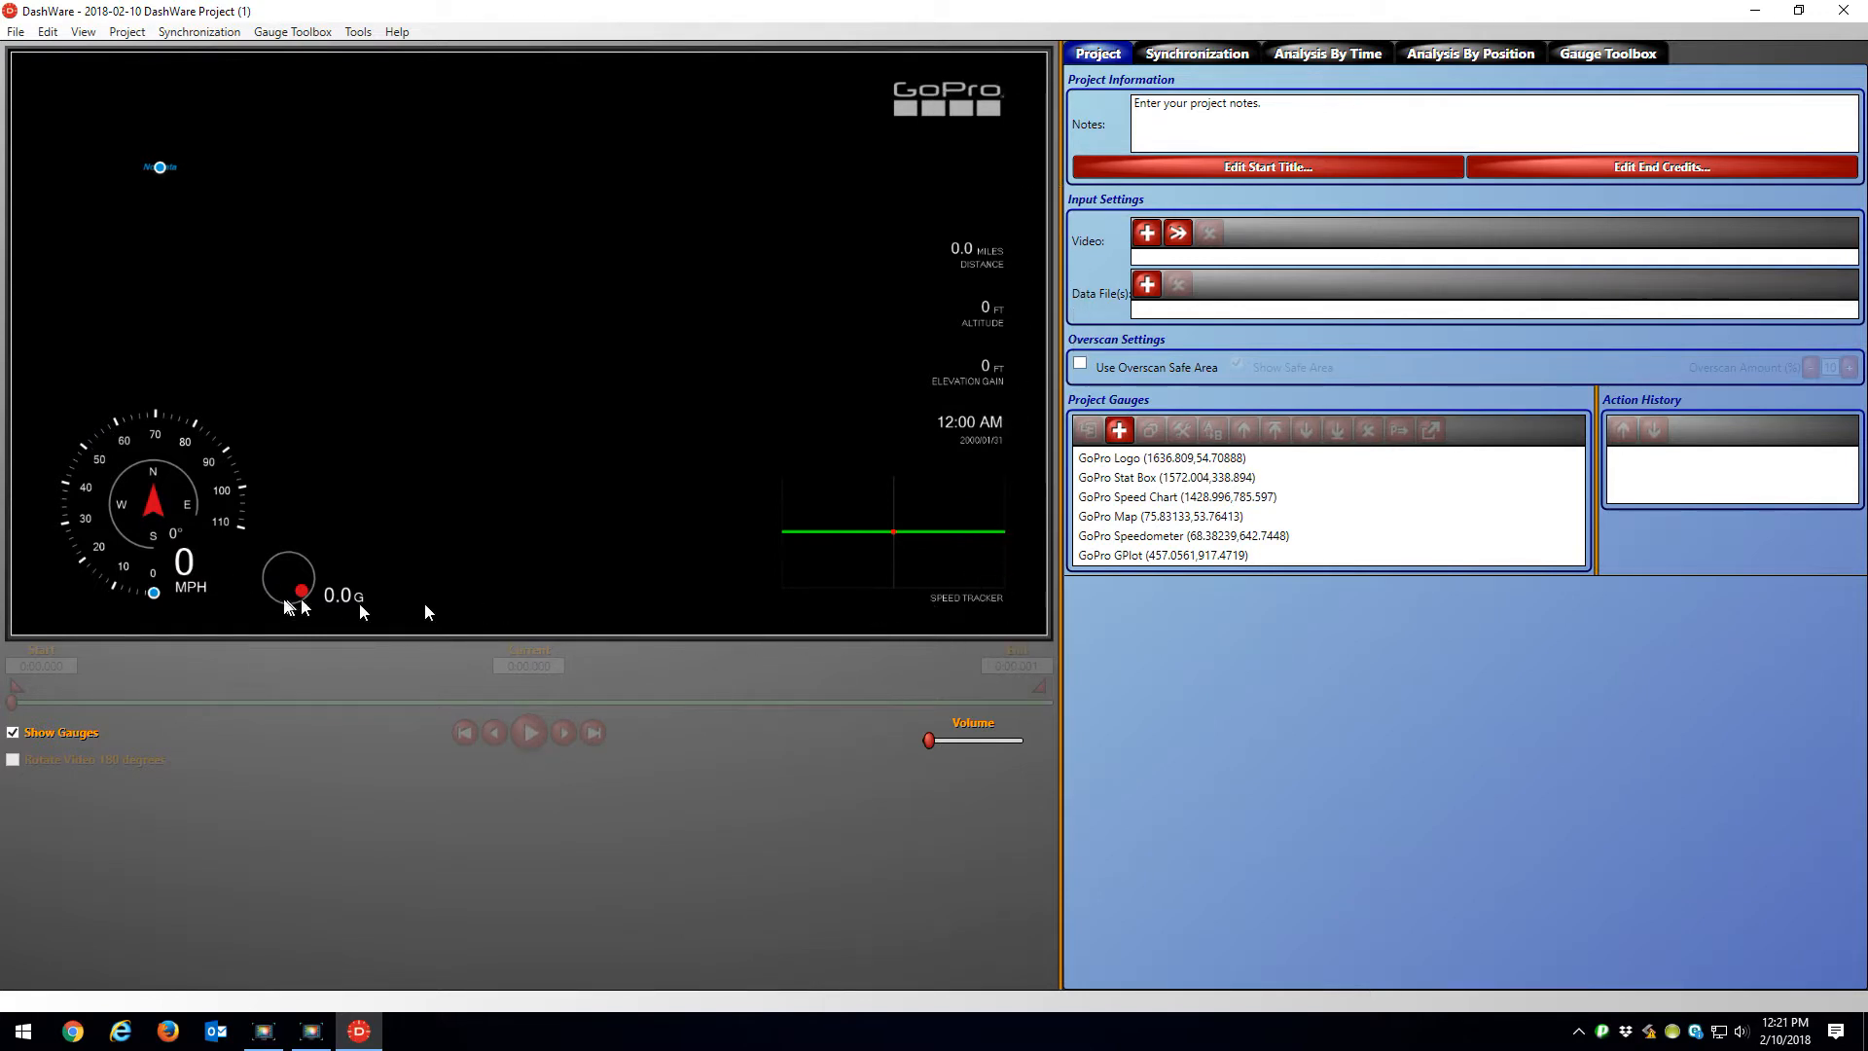
mouse_move(988, 425)
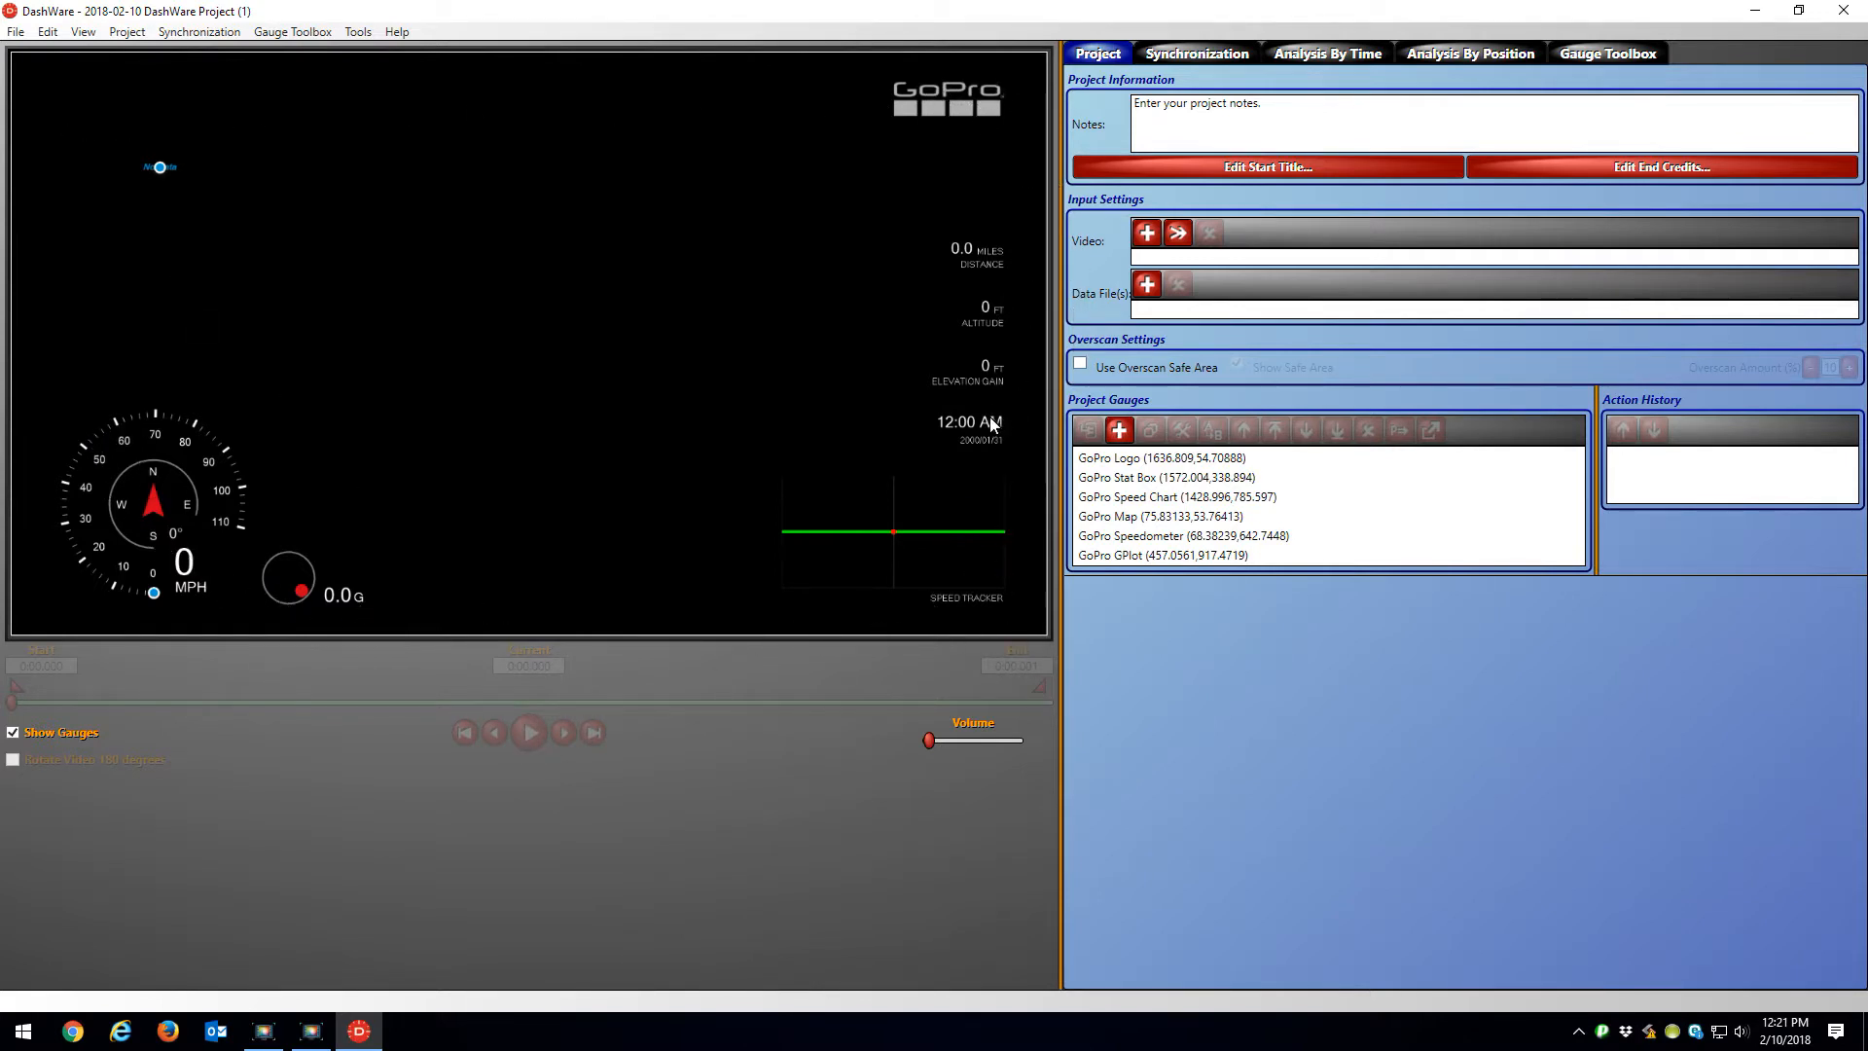
mouse_move(1146, 232)
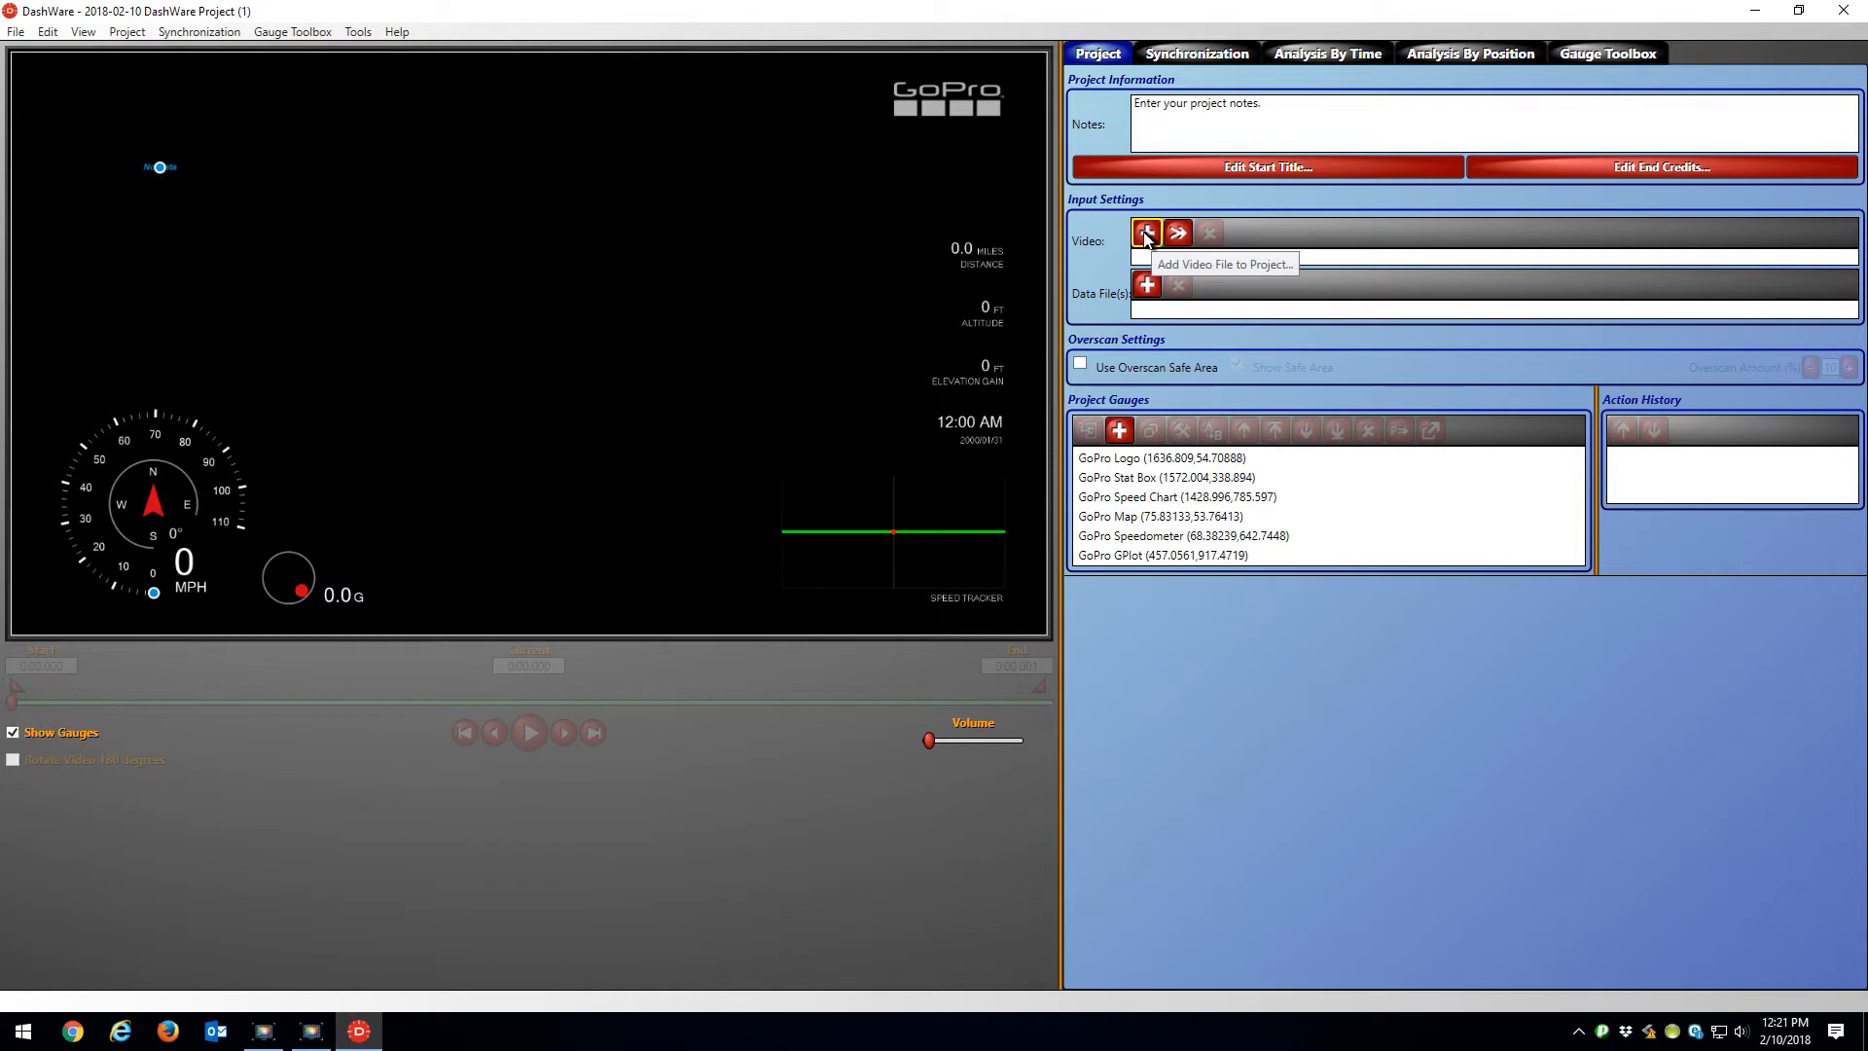
Step: Select GOPR0124.MP4 from the GoPro folder as the video file
left_click(1145, 232)
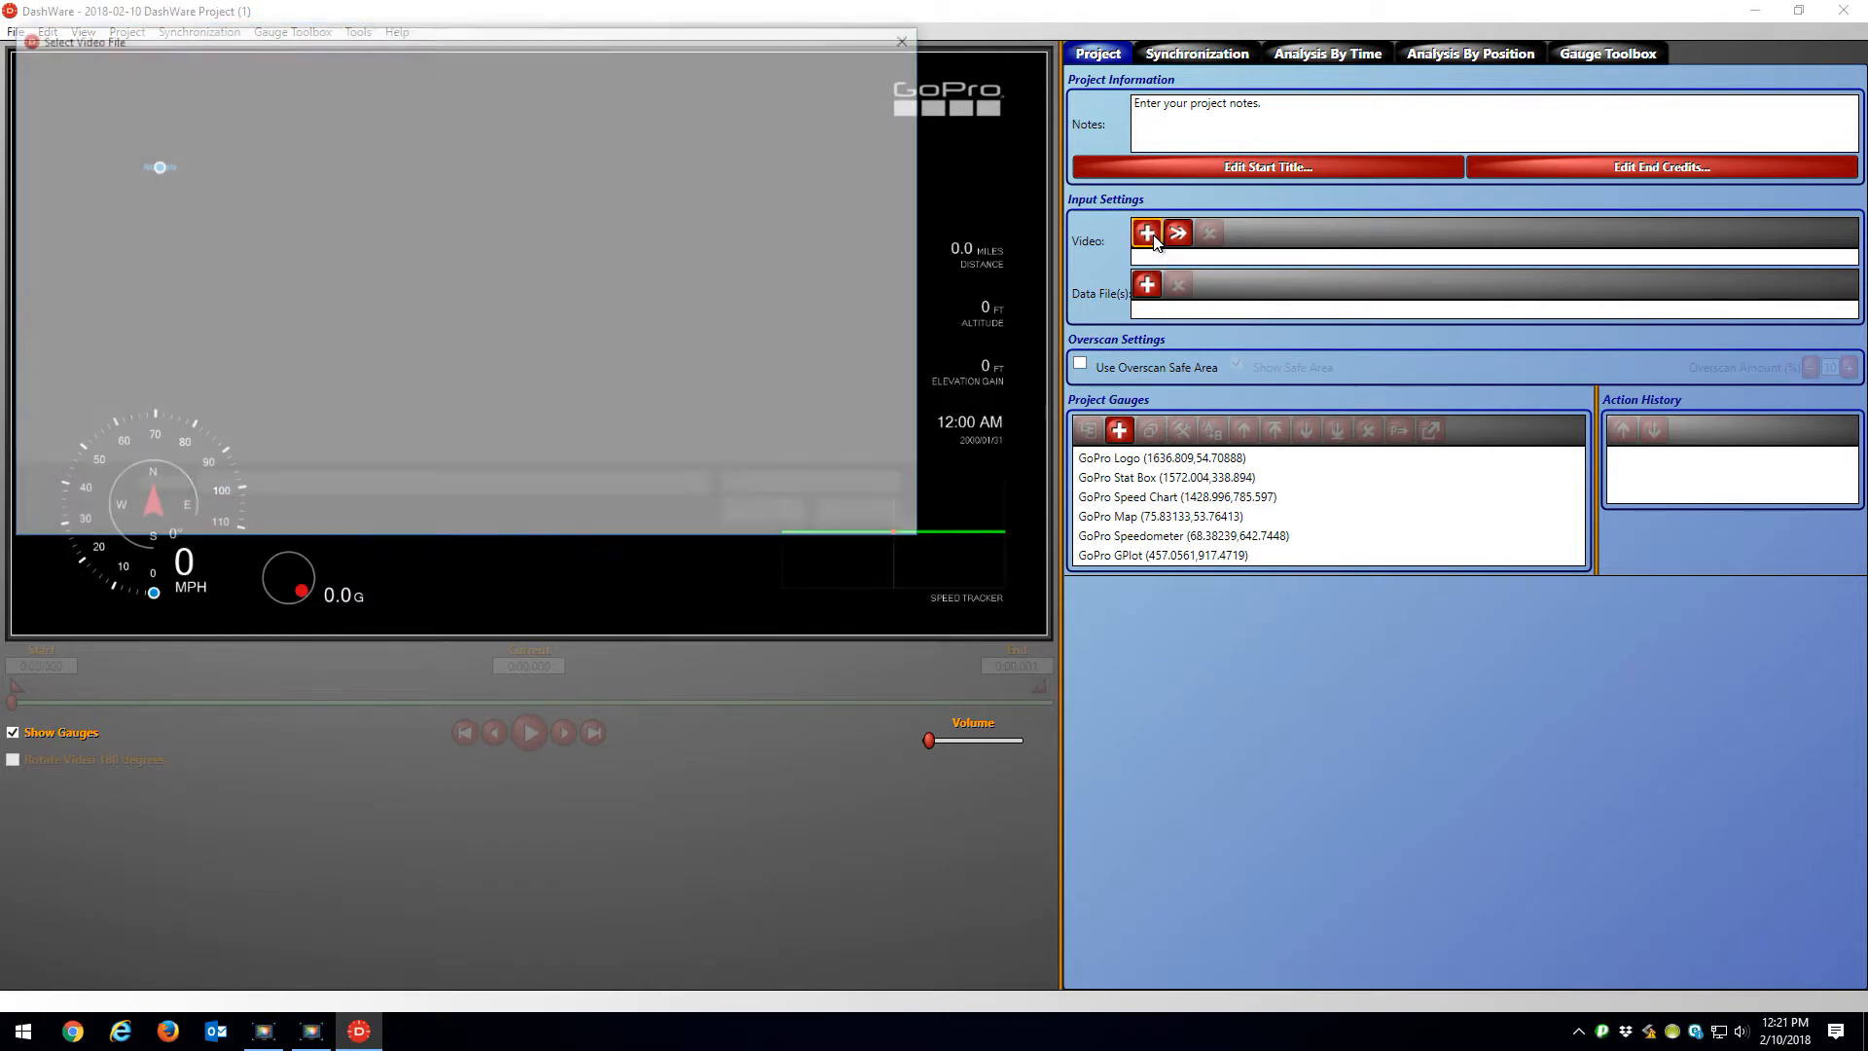
left_click(1146, 233)
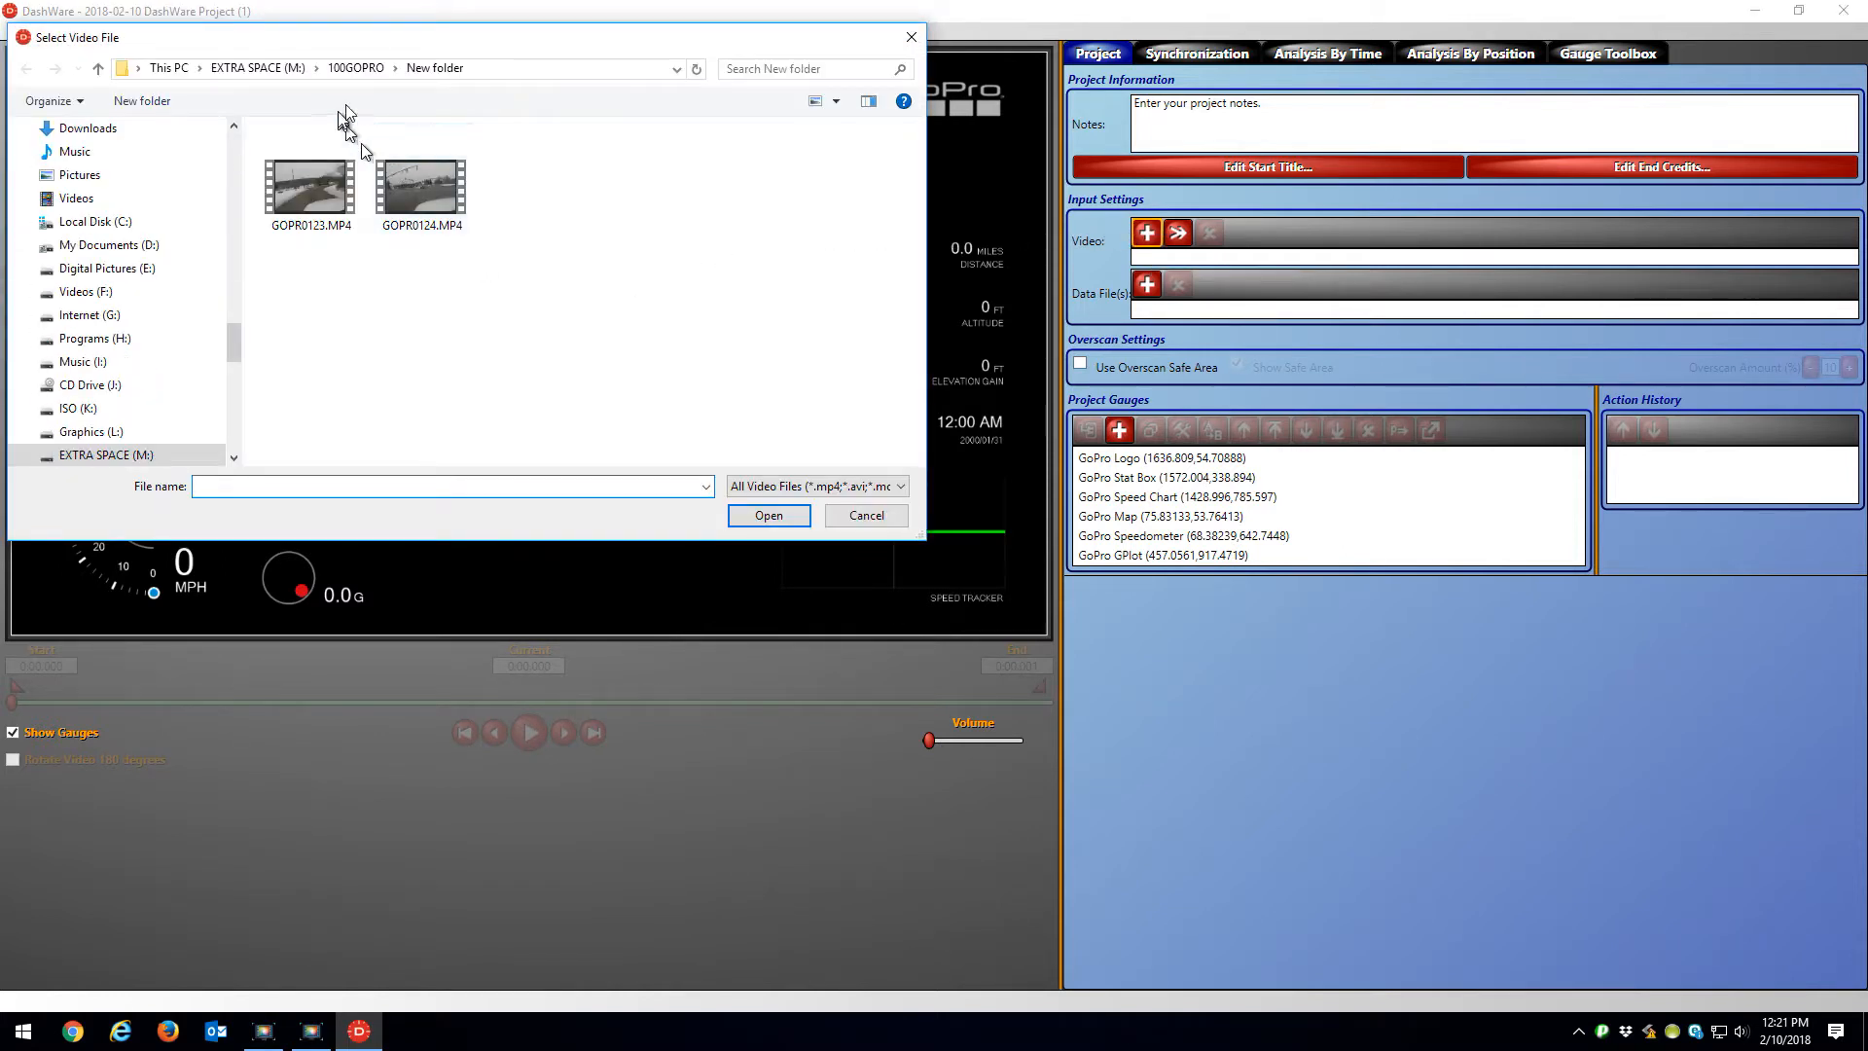
left_click(421, 185)
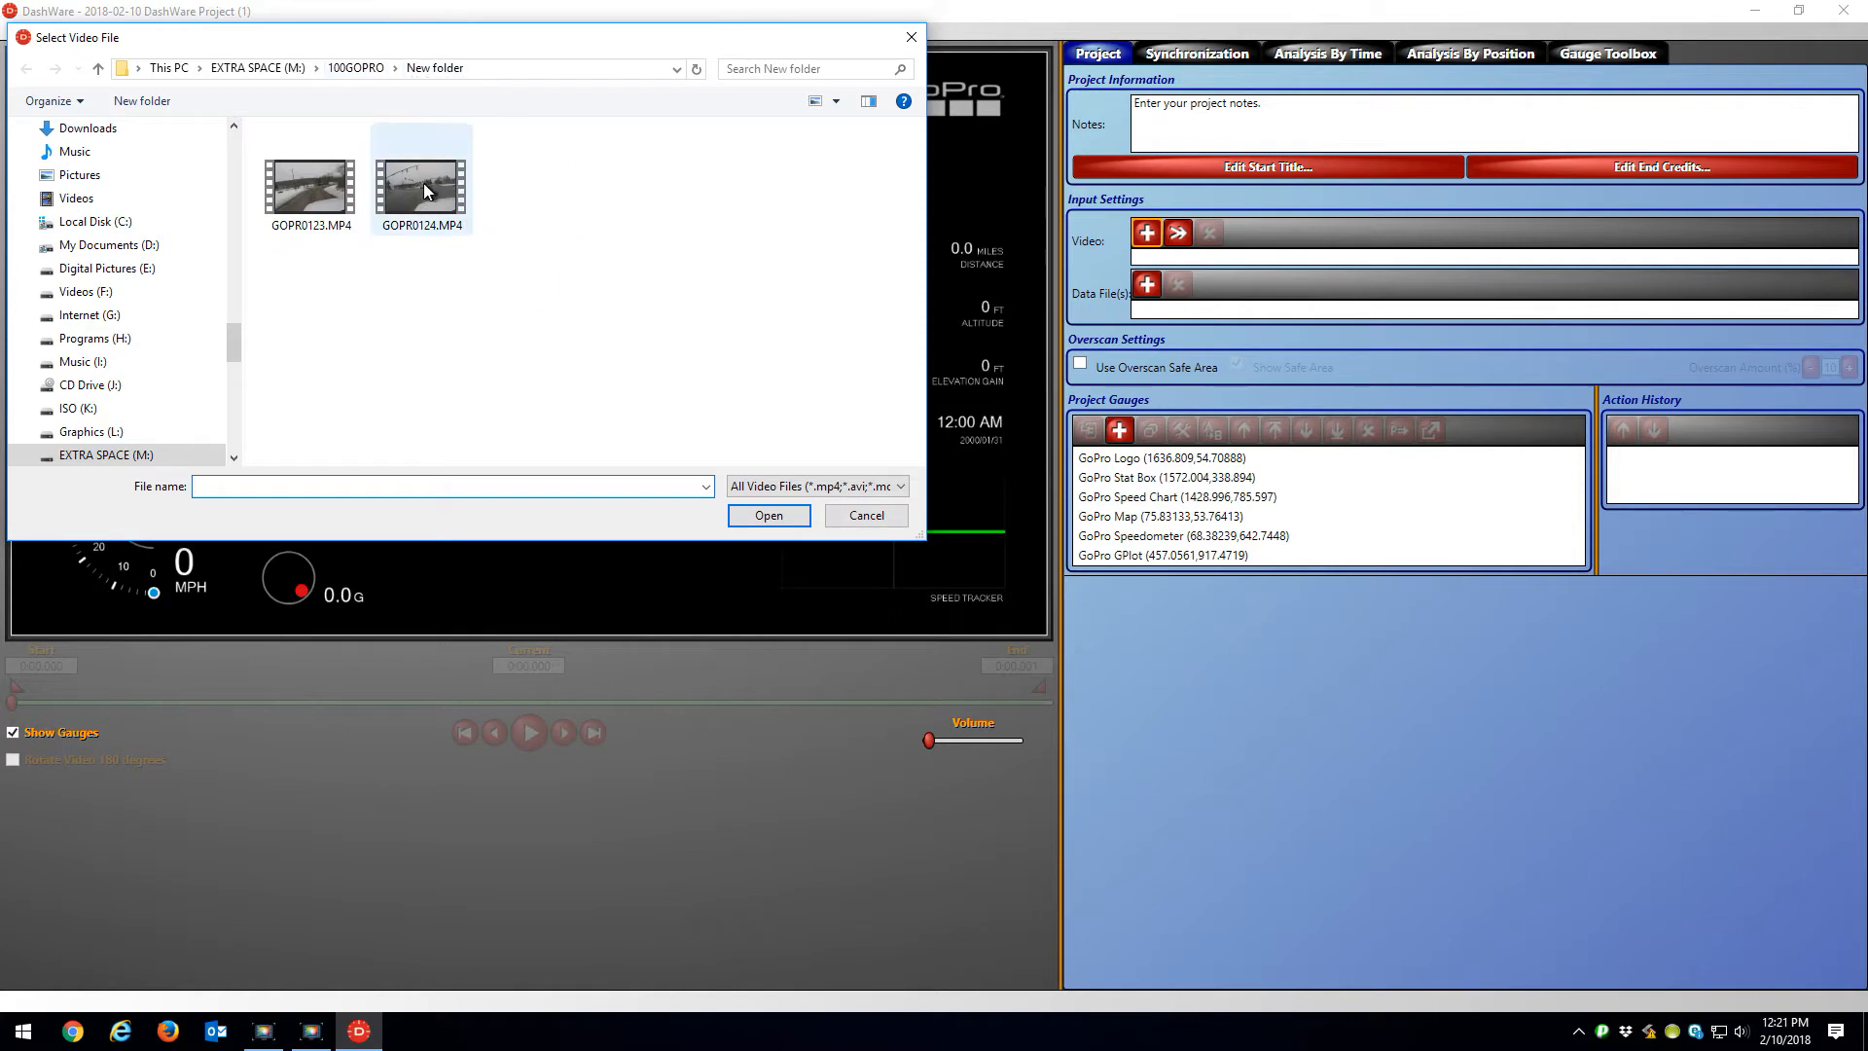
left_click(420, 179)
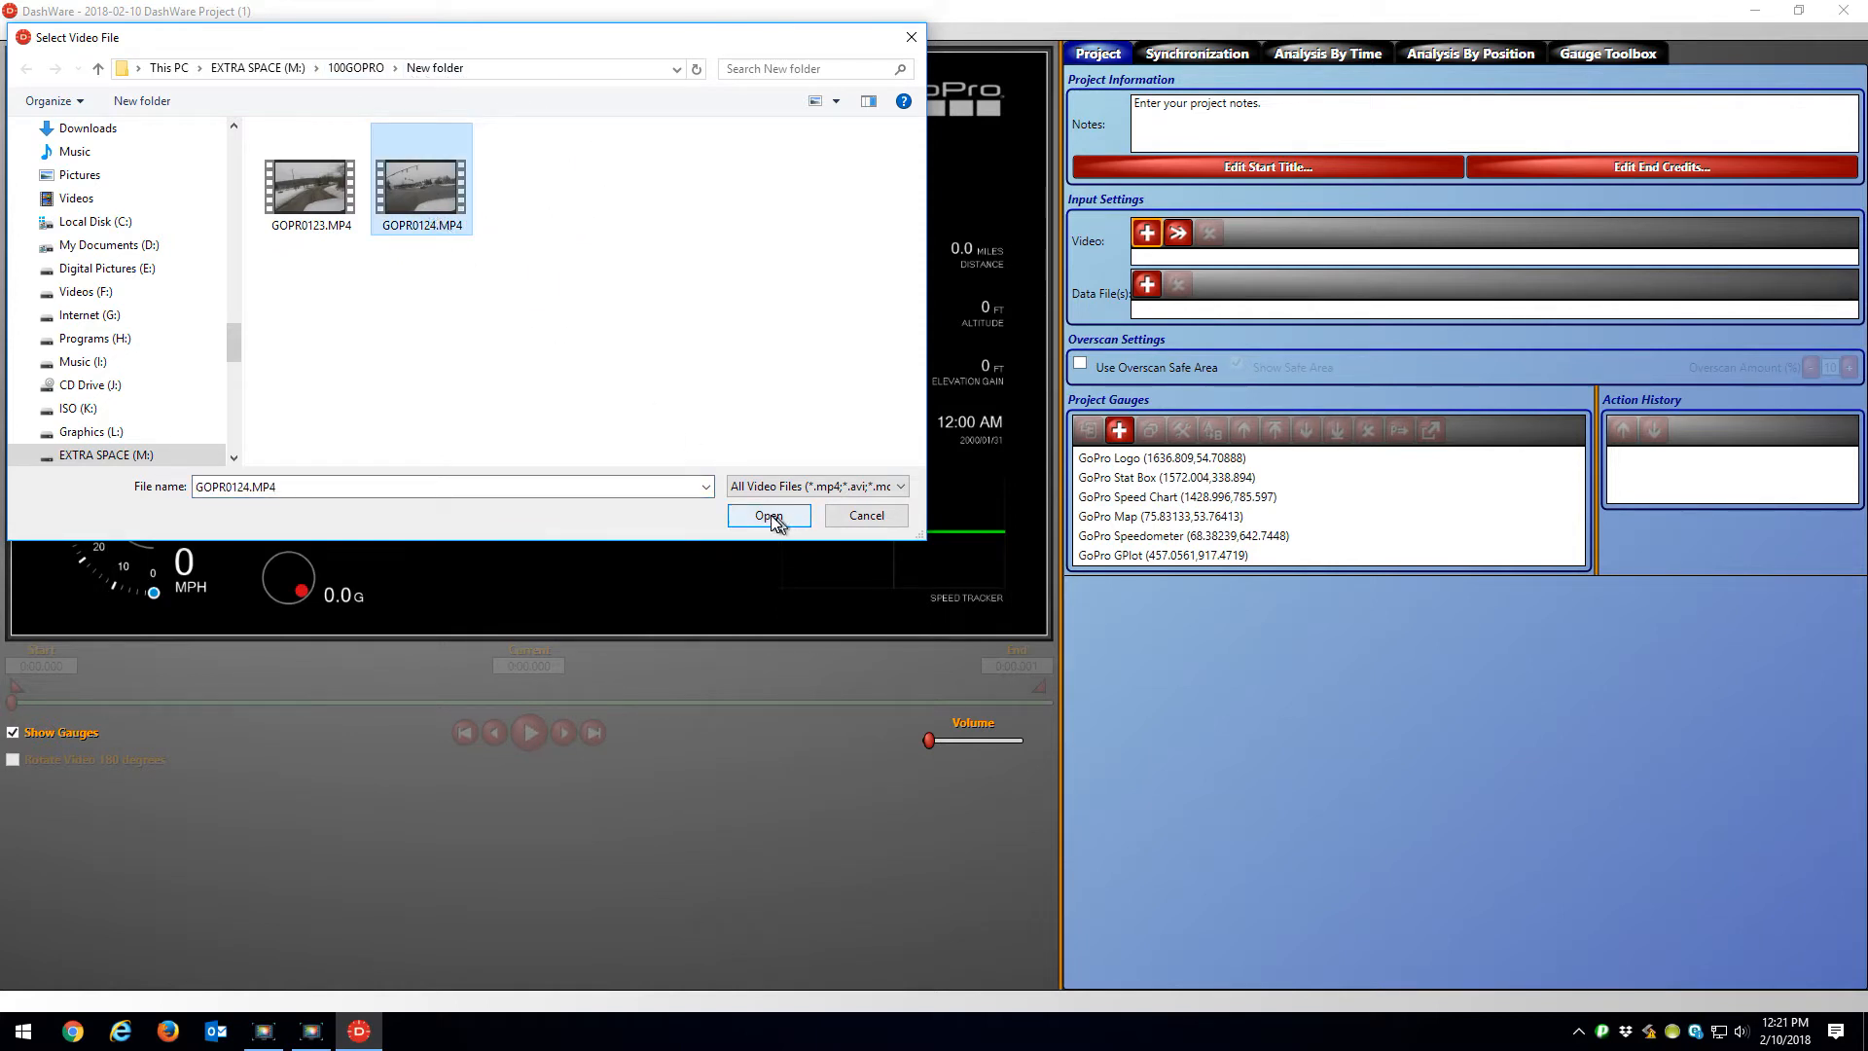
left_click(769, 515)
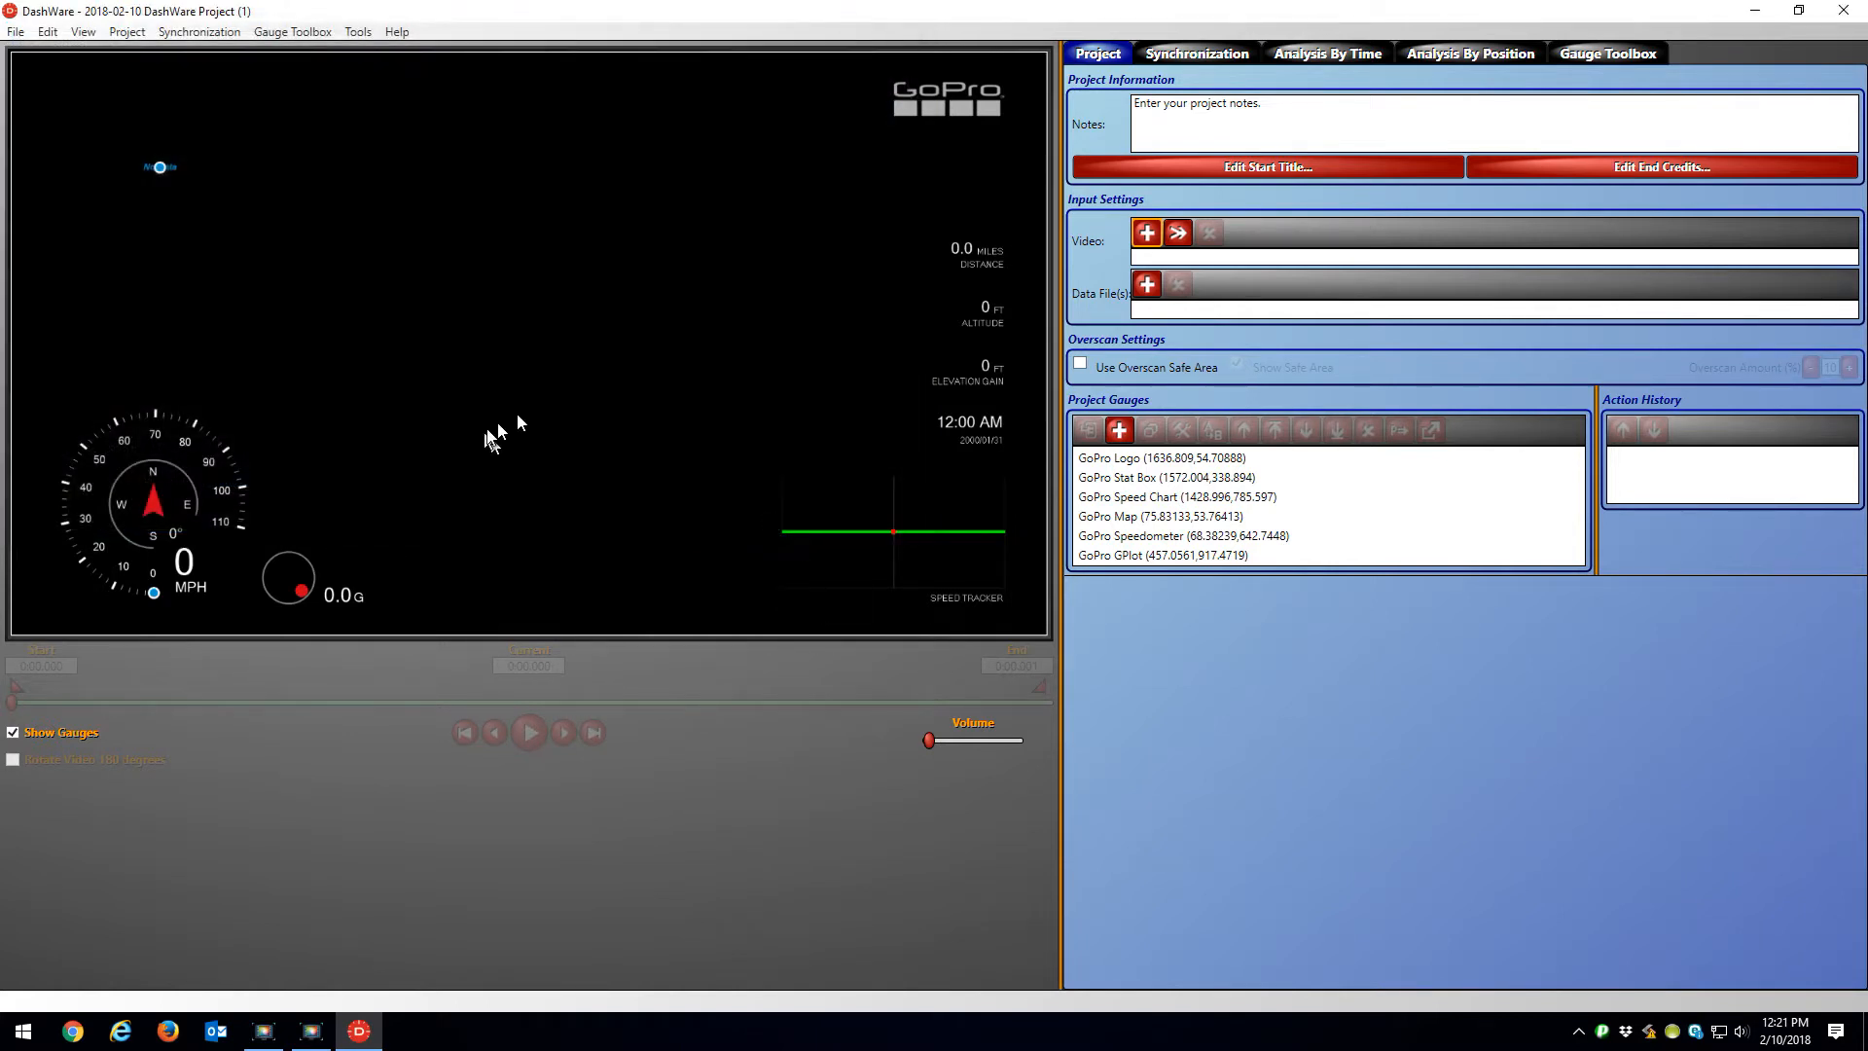
Step: Add the extracted GoPro data from GOPR0124.MP4 using the GoPro profile
left_click(1145, 232)
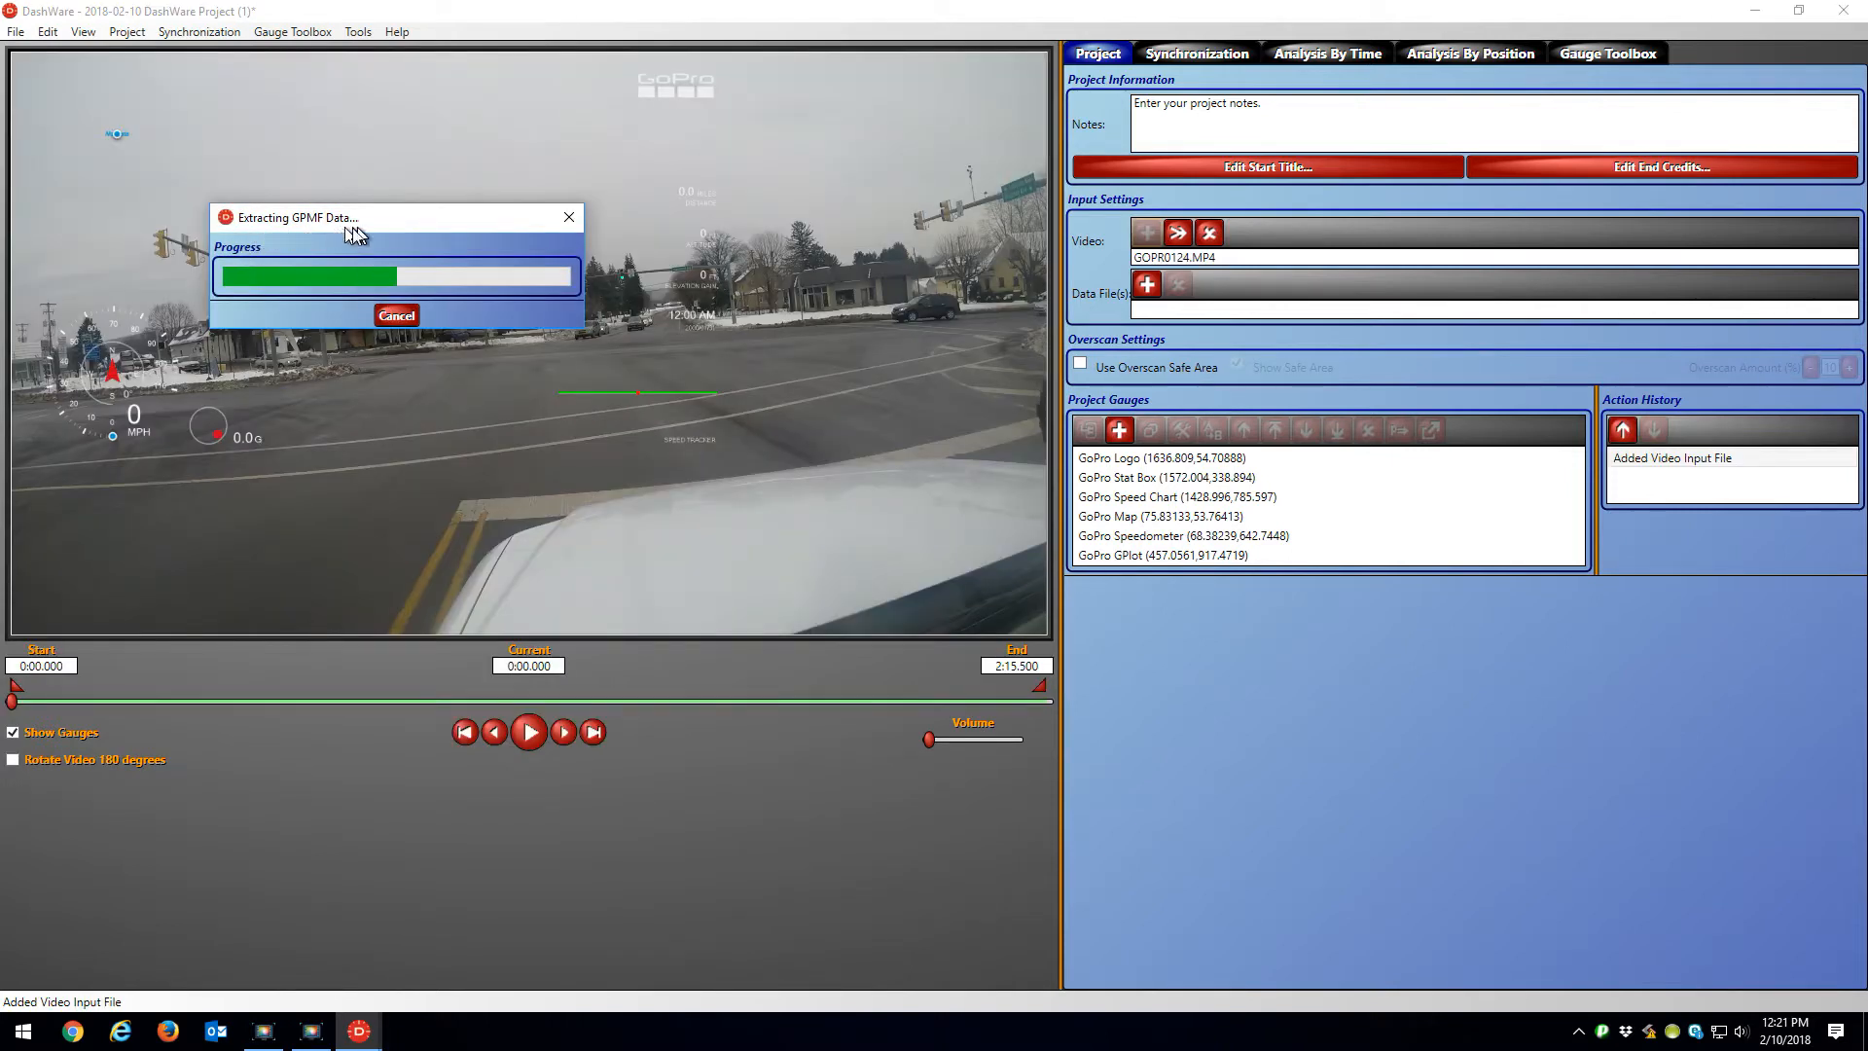
mouse_move(546, 461)
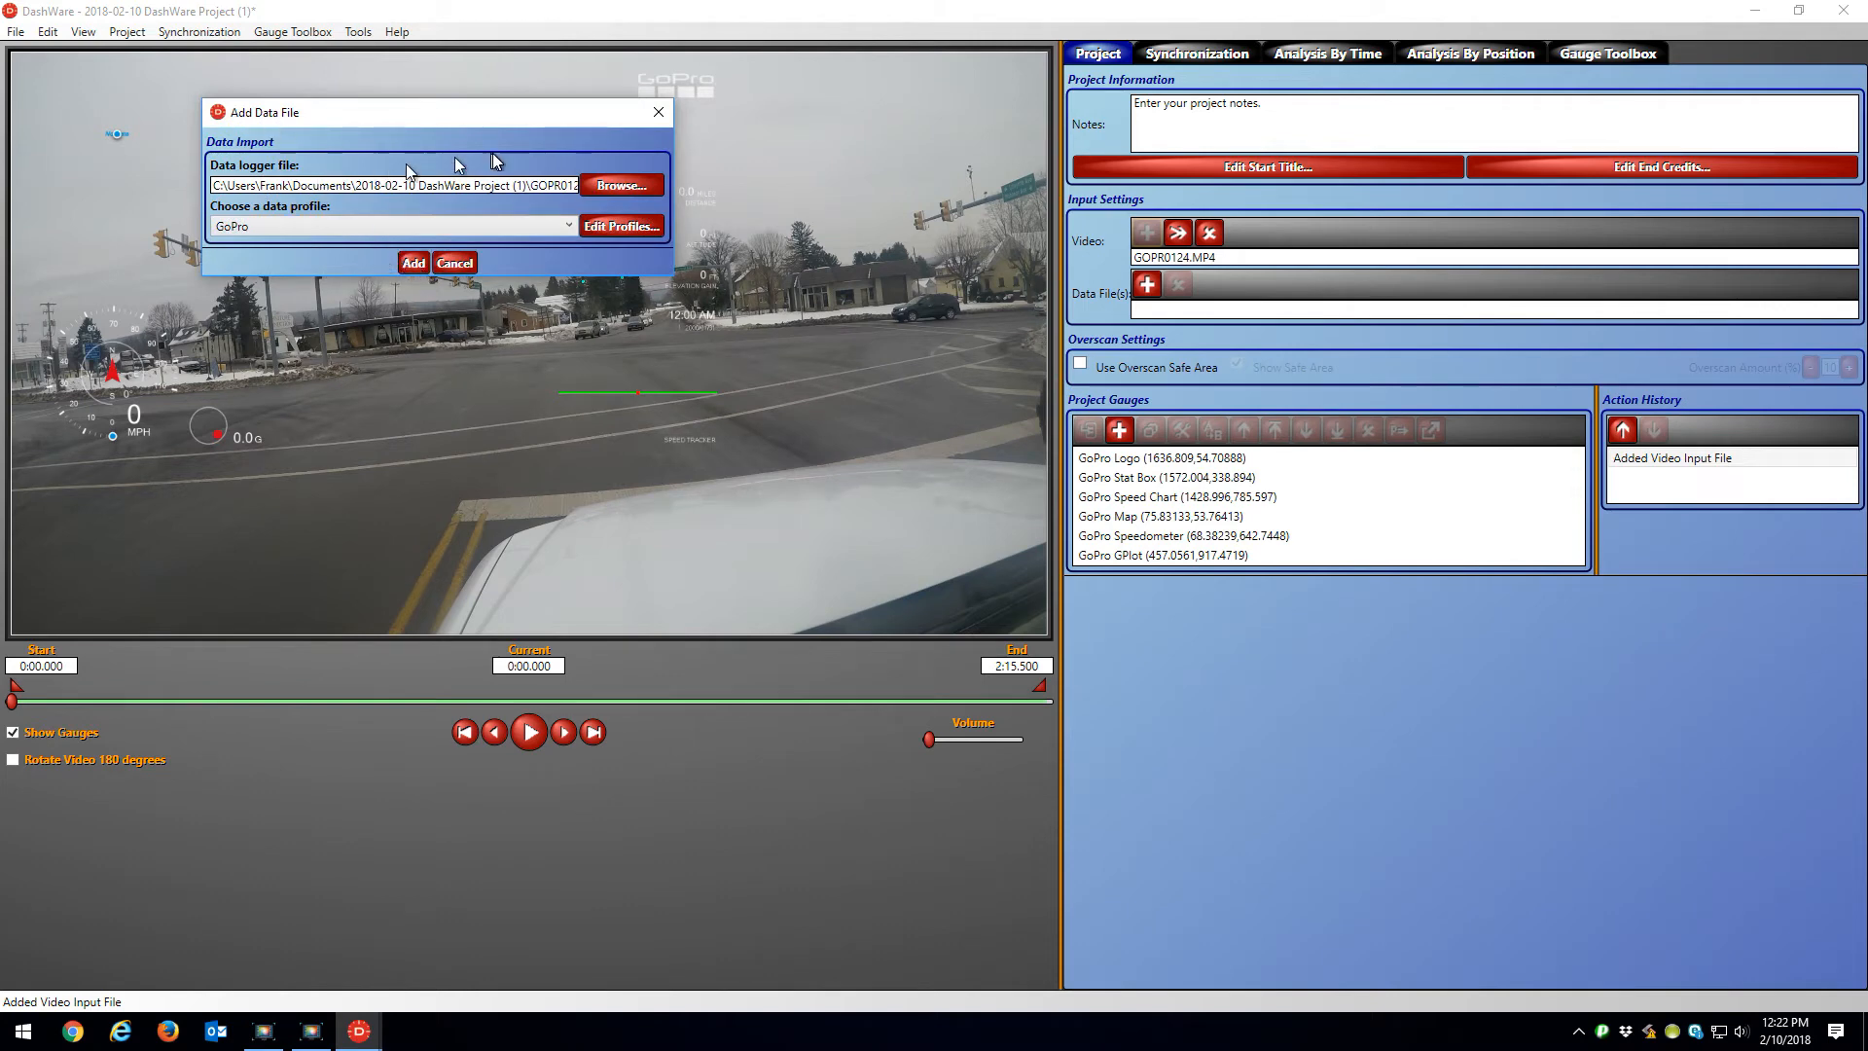
mouse_move(275, 225)
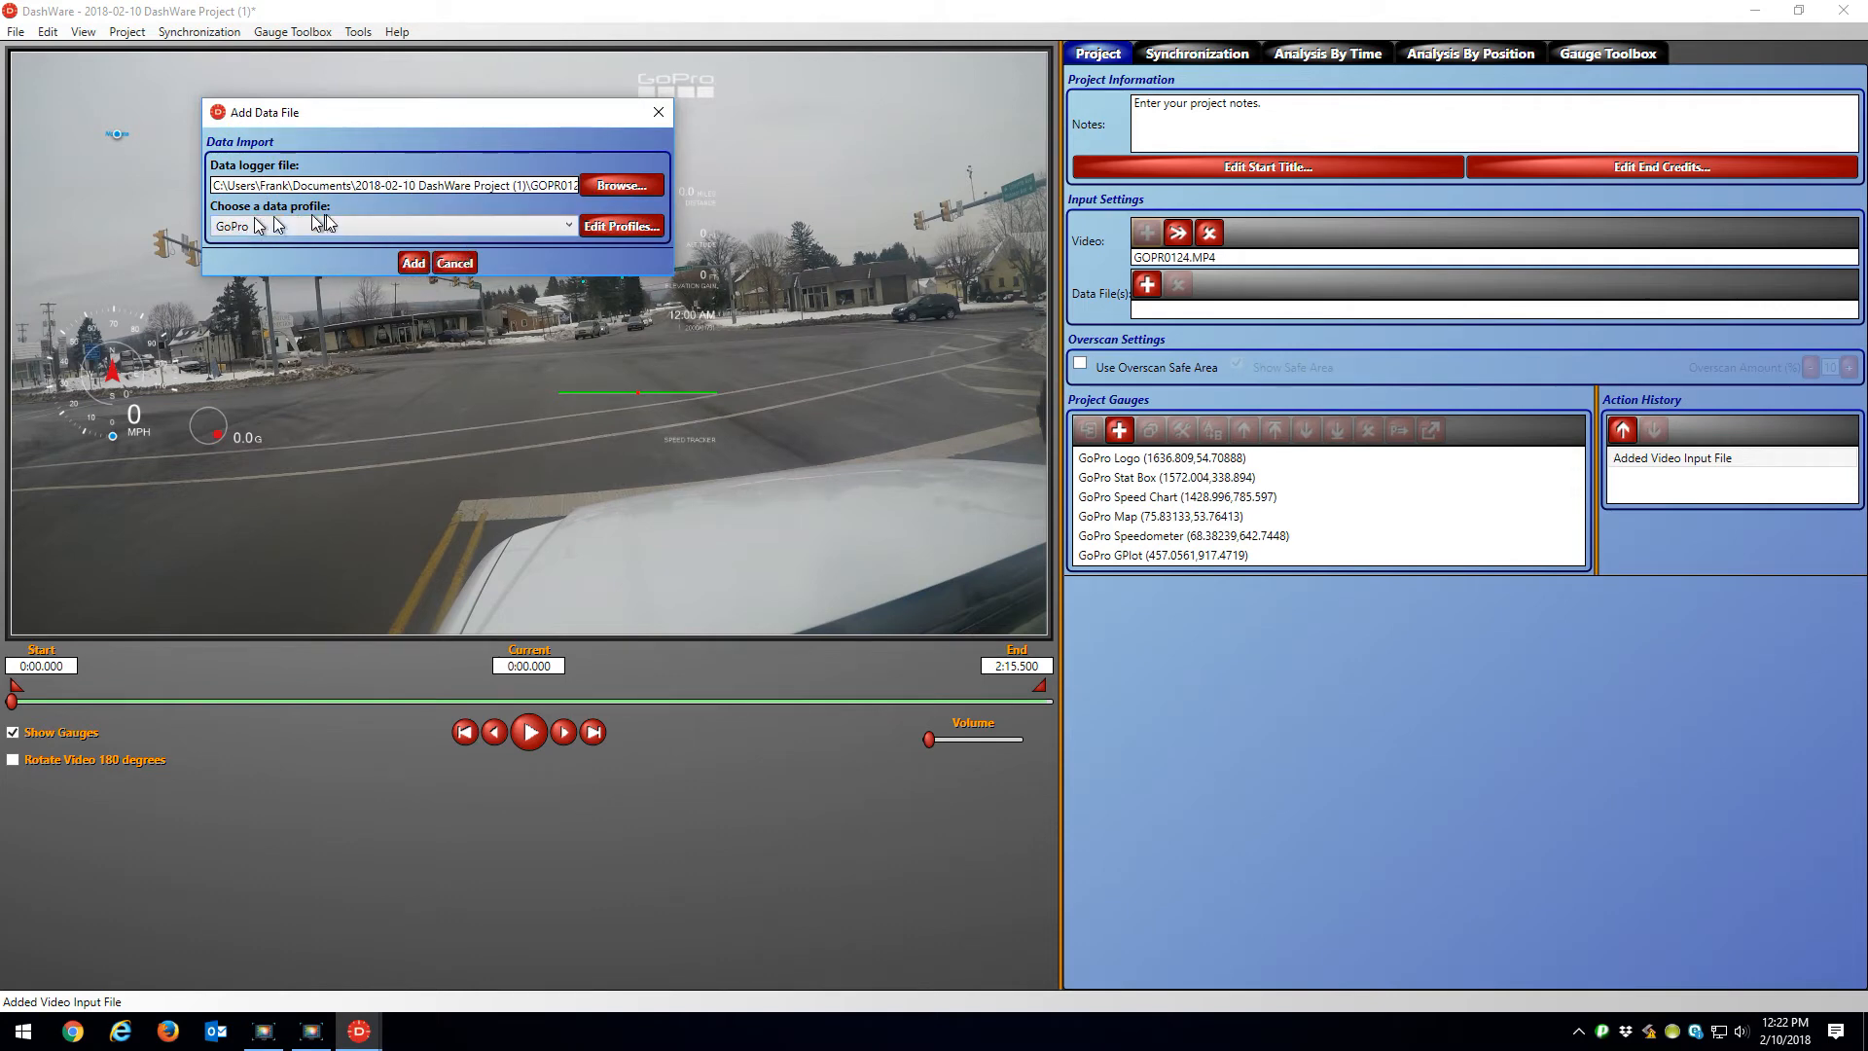
left_click(454, 262)
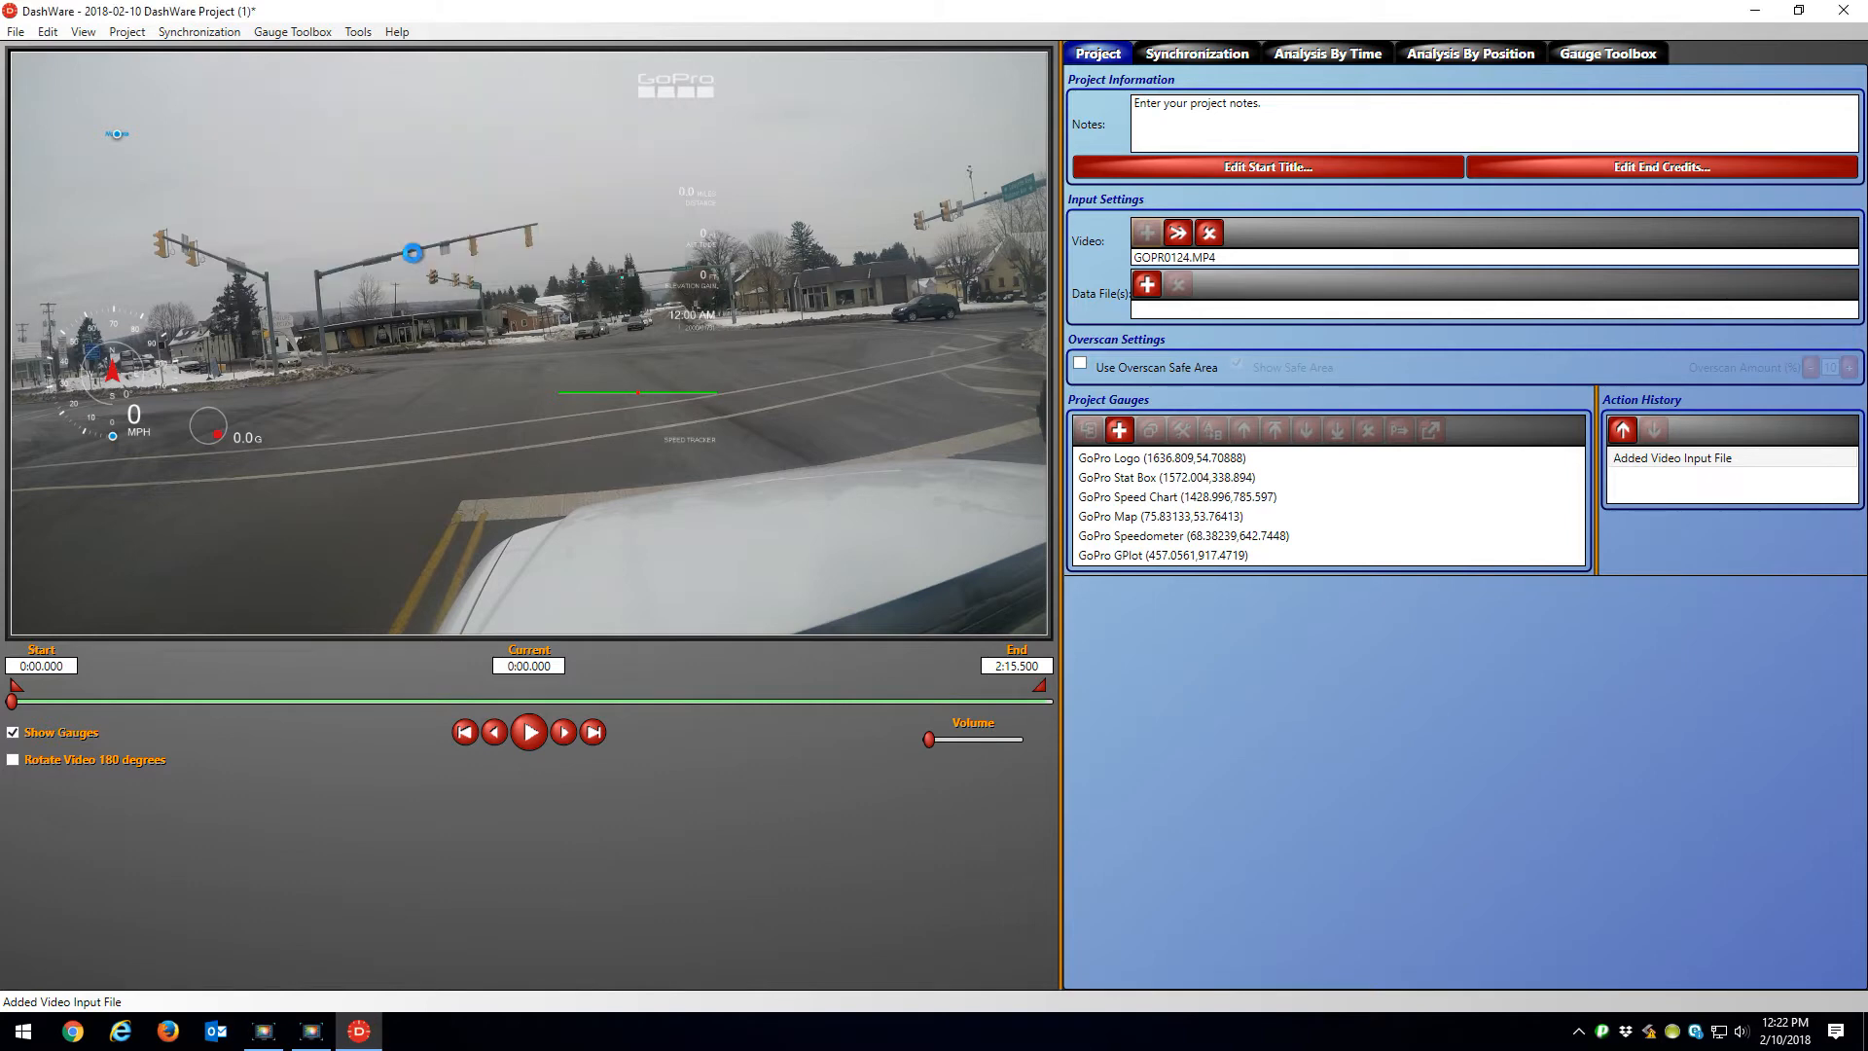
mouse_move(876, 596)
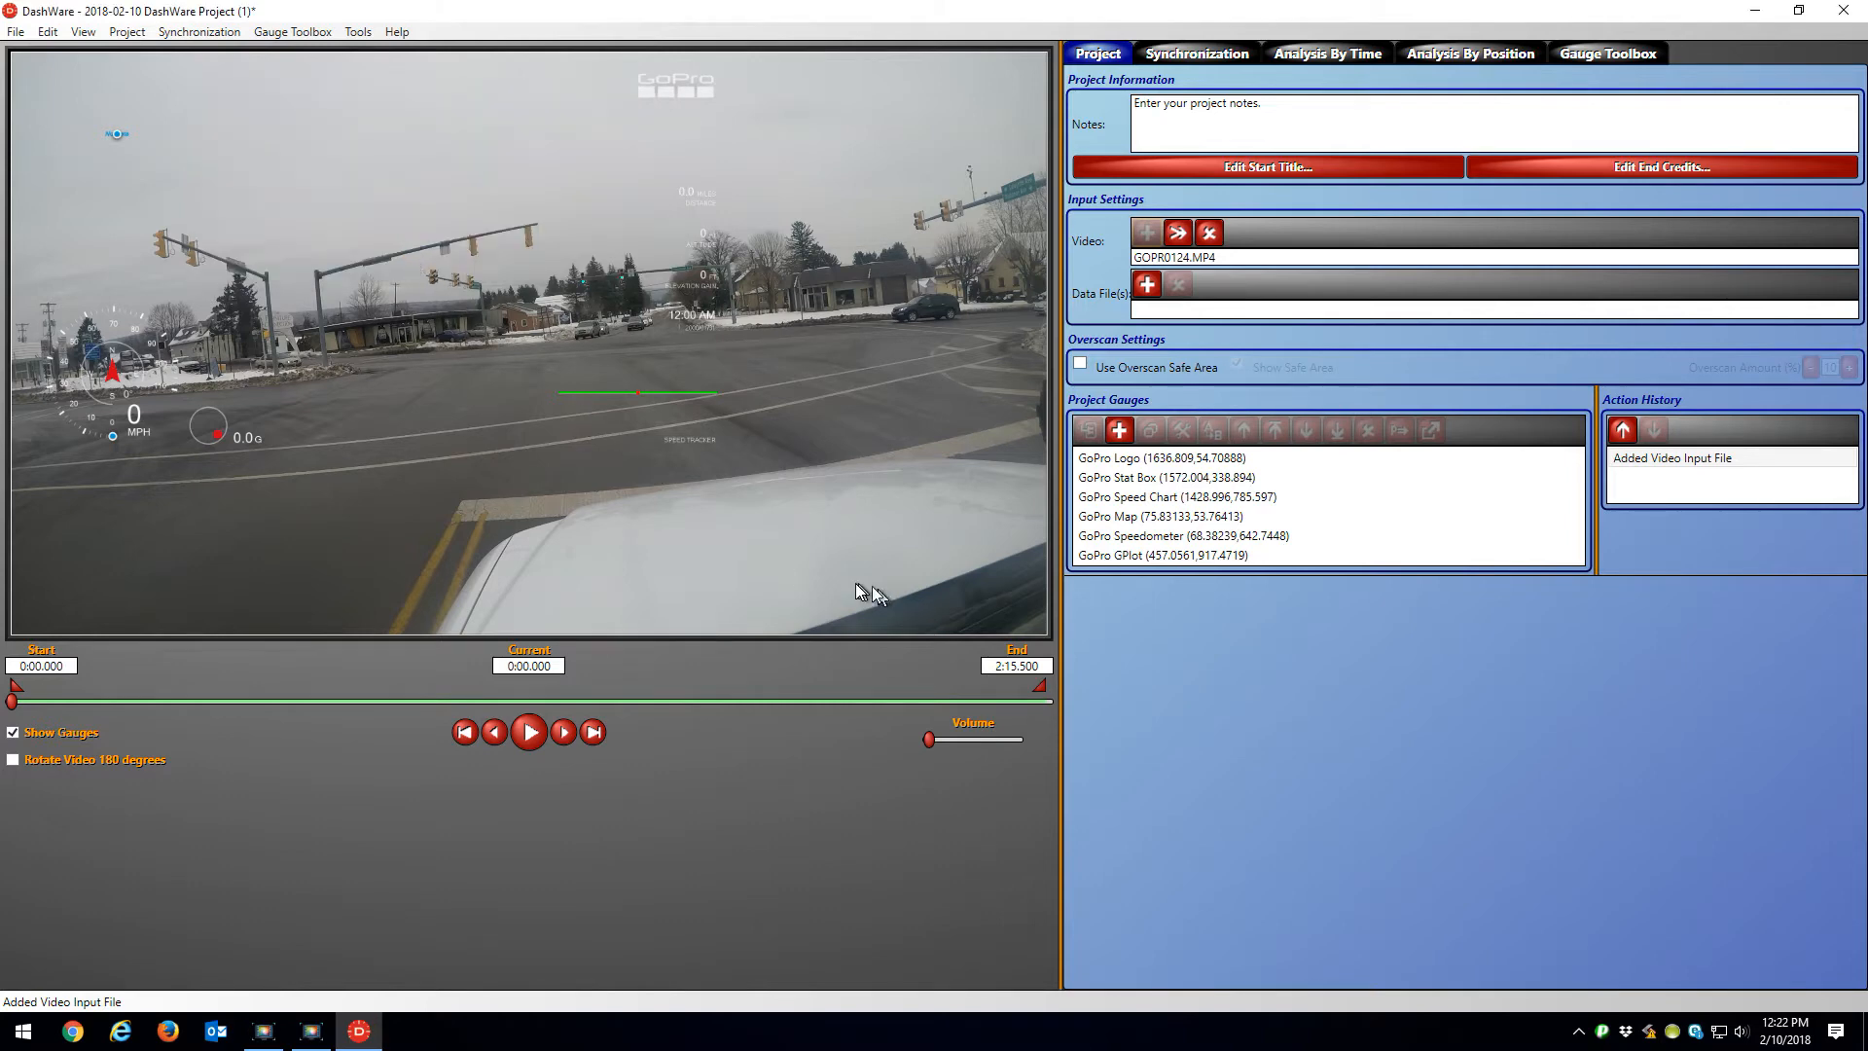
Step: Confirm GOPR0124.csv is listed, rearrange the gauges, and check the Gauge Toolbox
left_click(1145, 283)
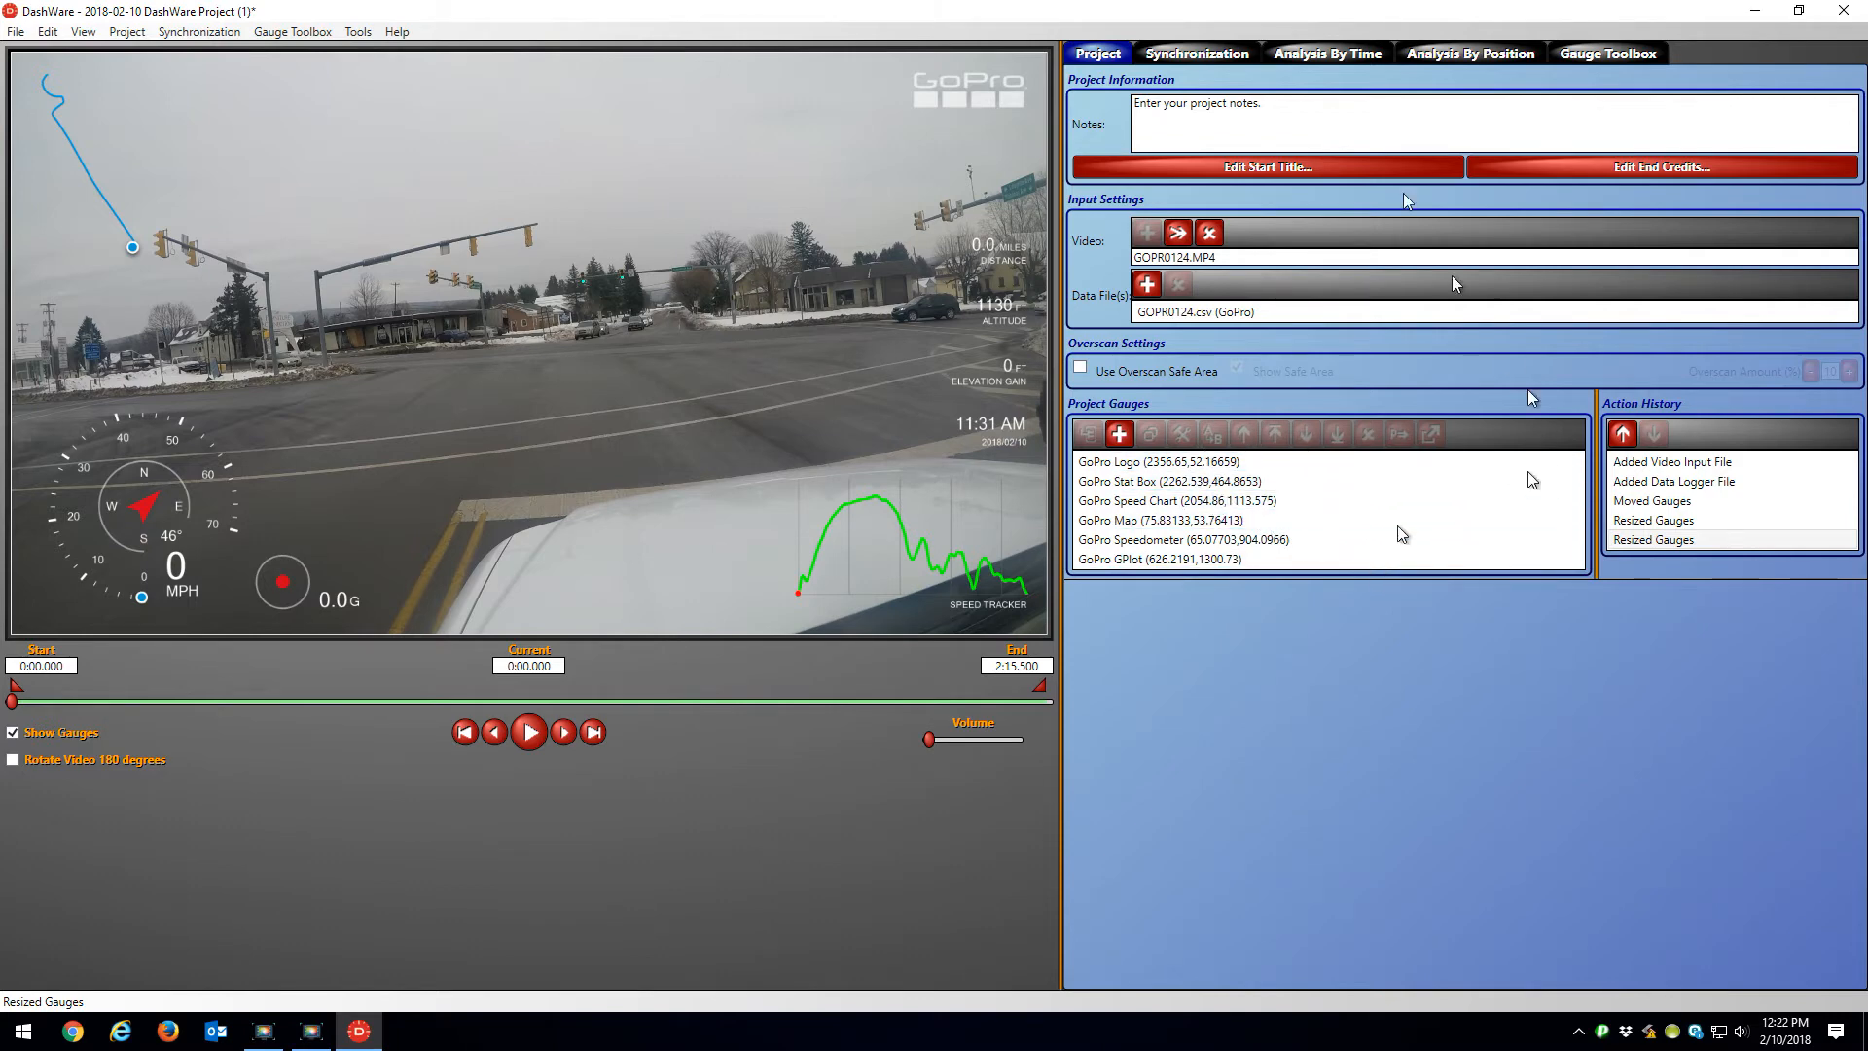
left_click(1608, 53)
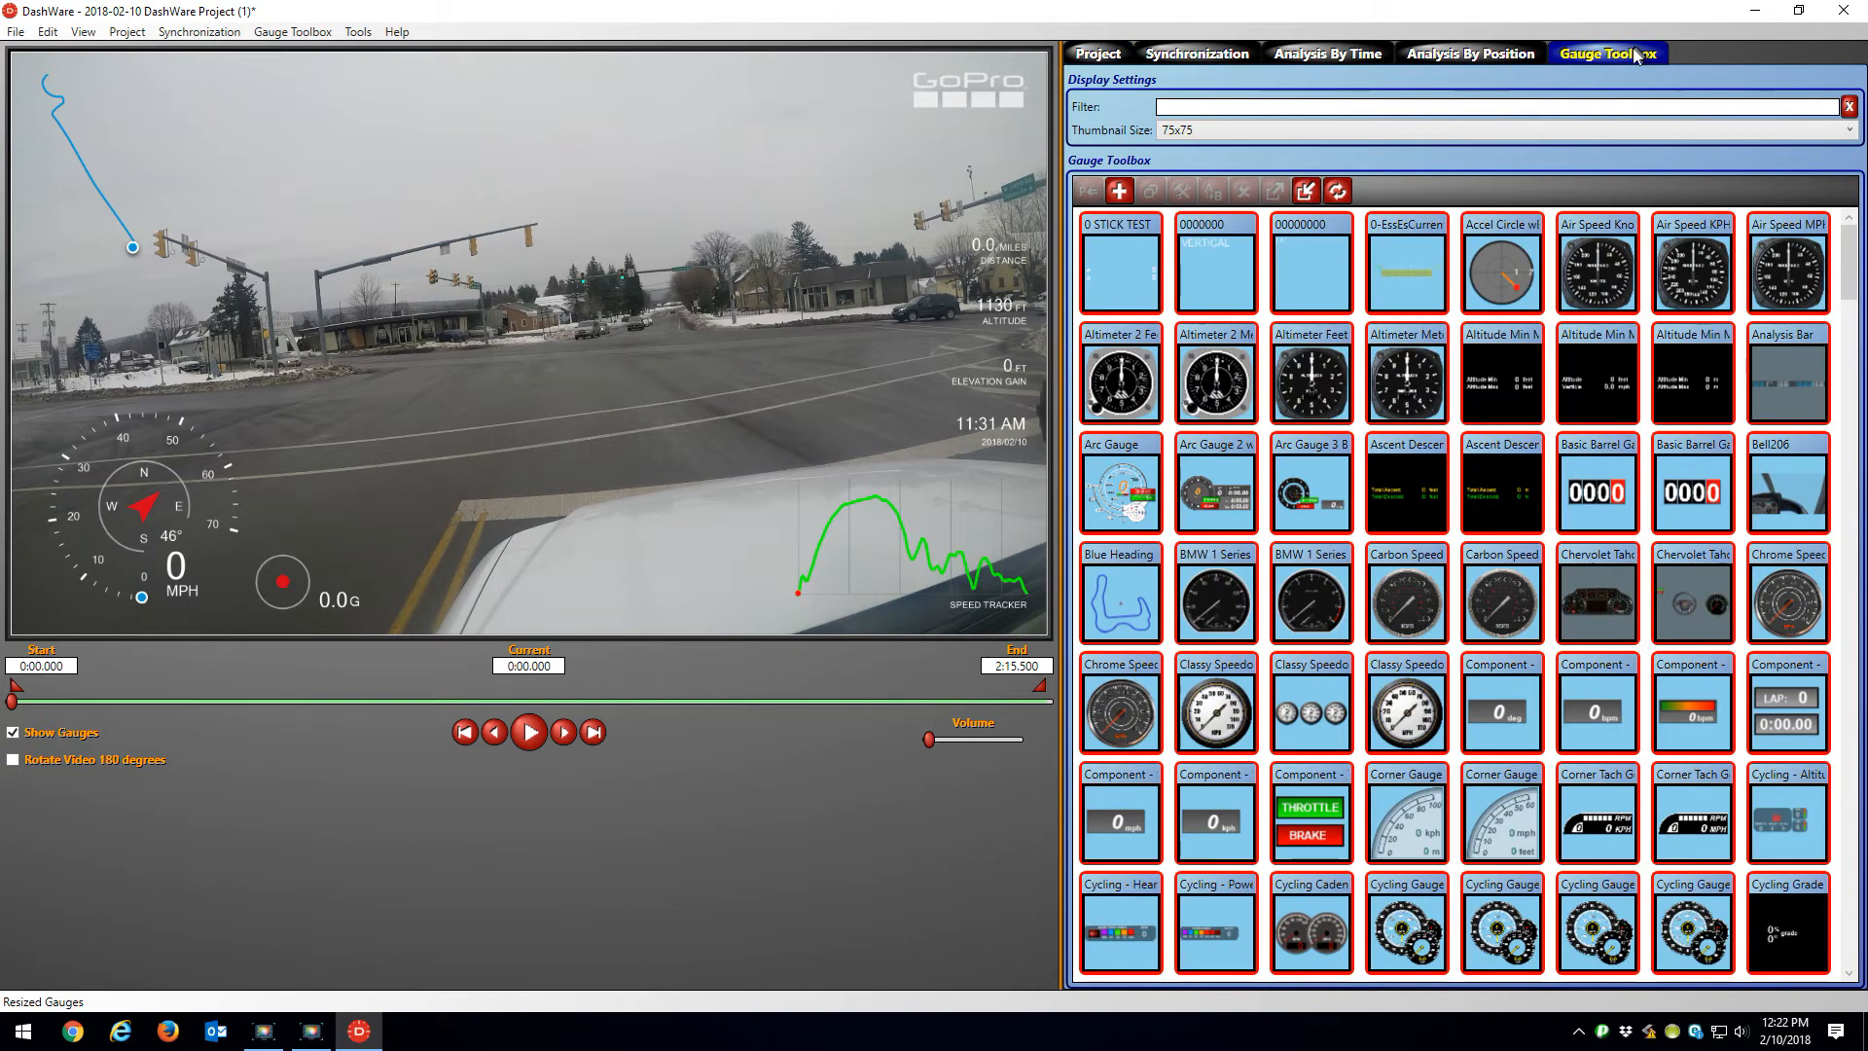
left_click(1097, 52)
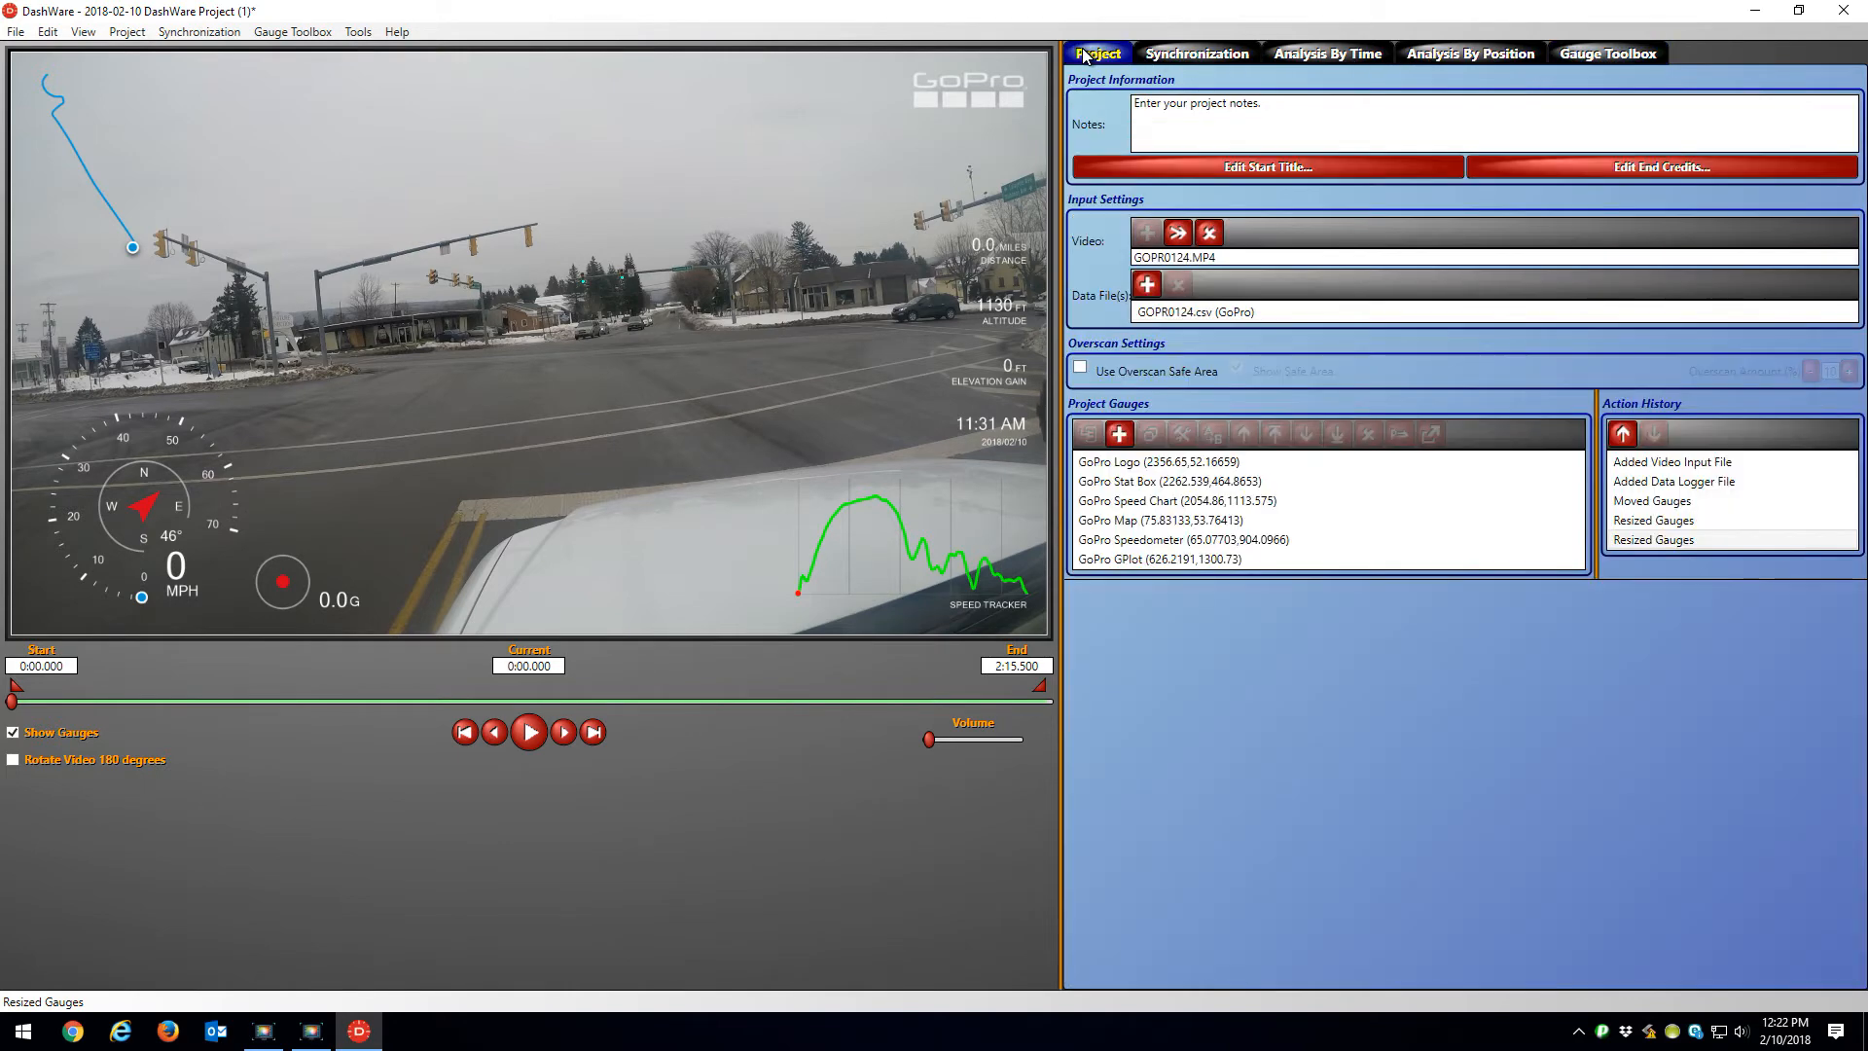
mouse_move(477, 414)
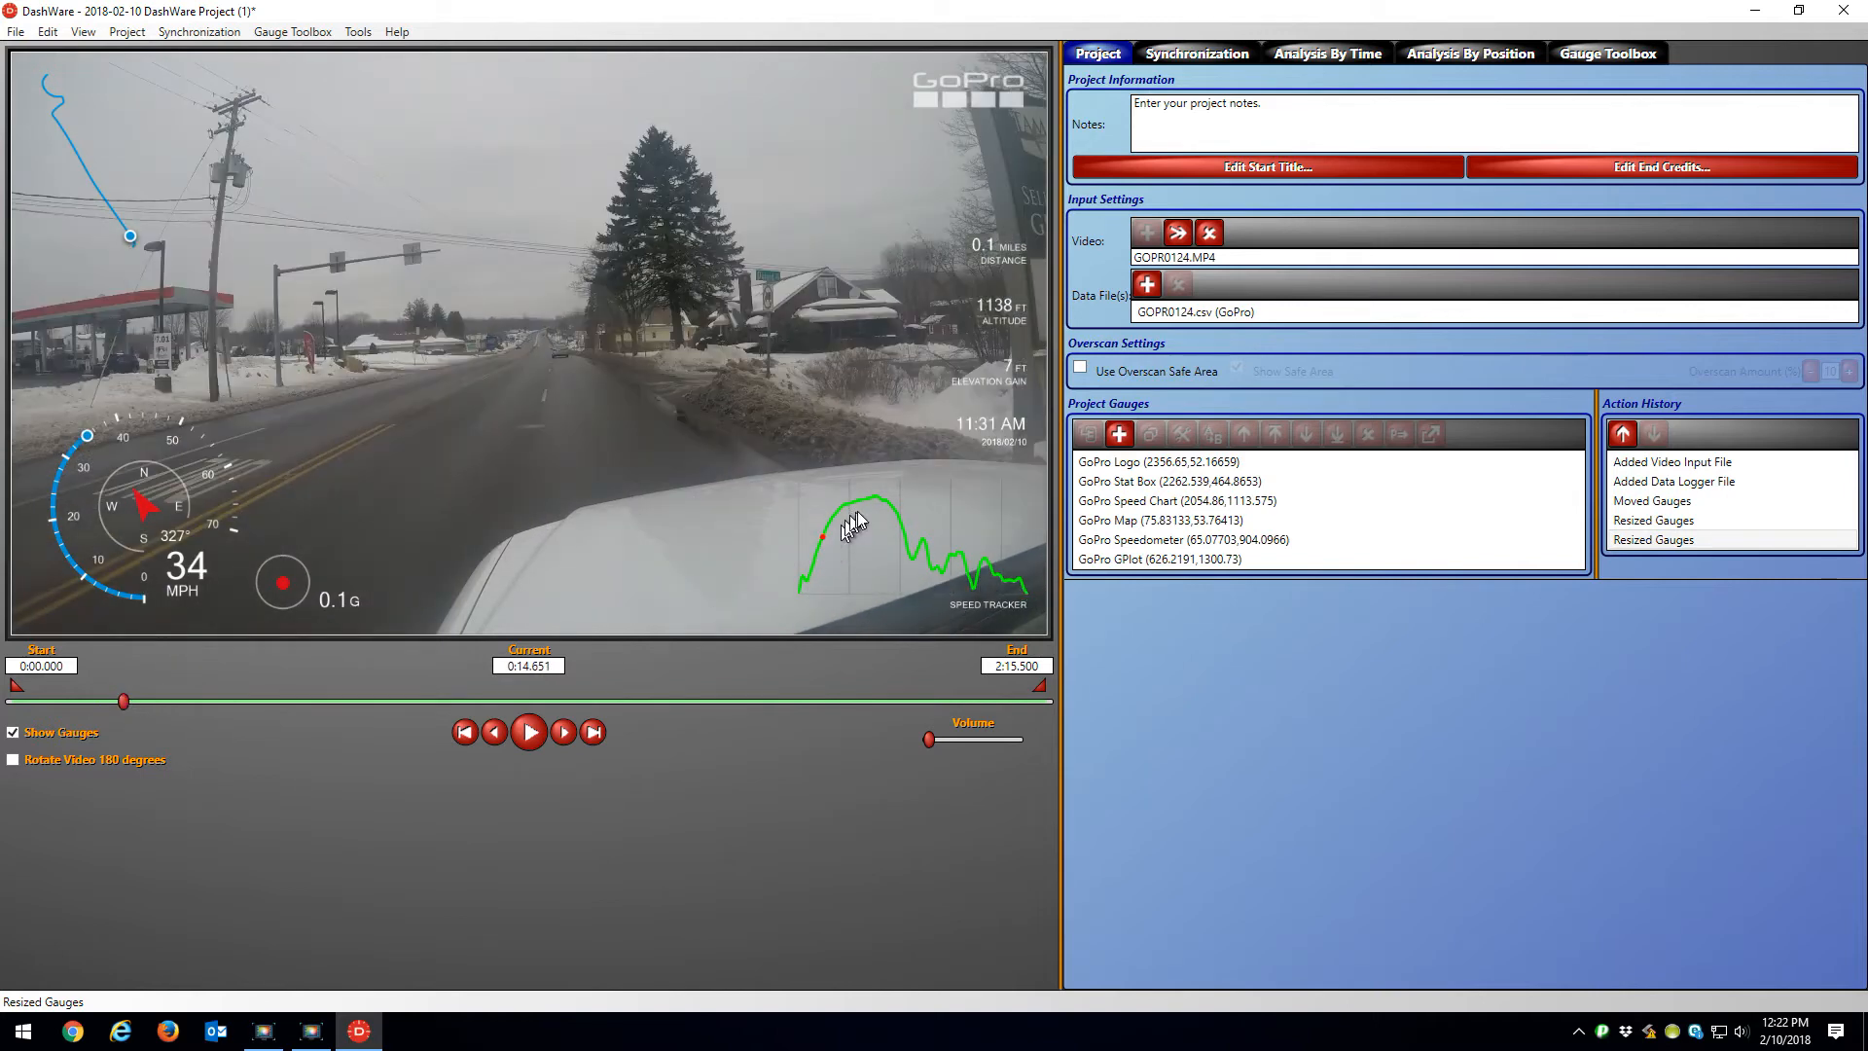
mouse_move(834, 524)
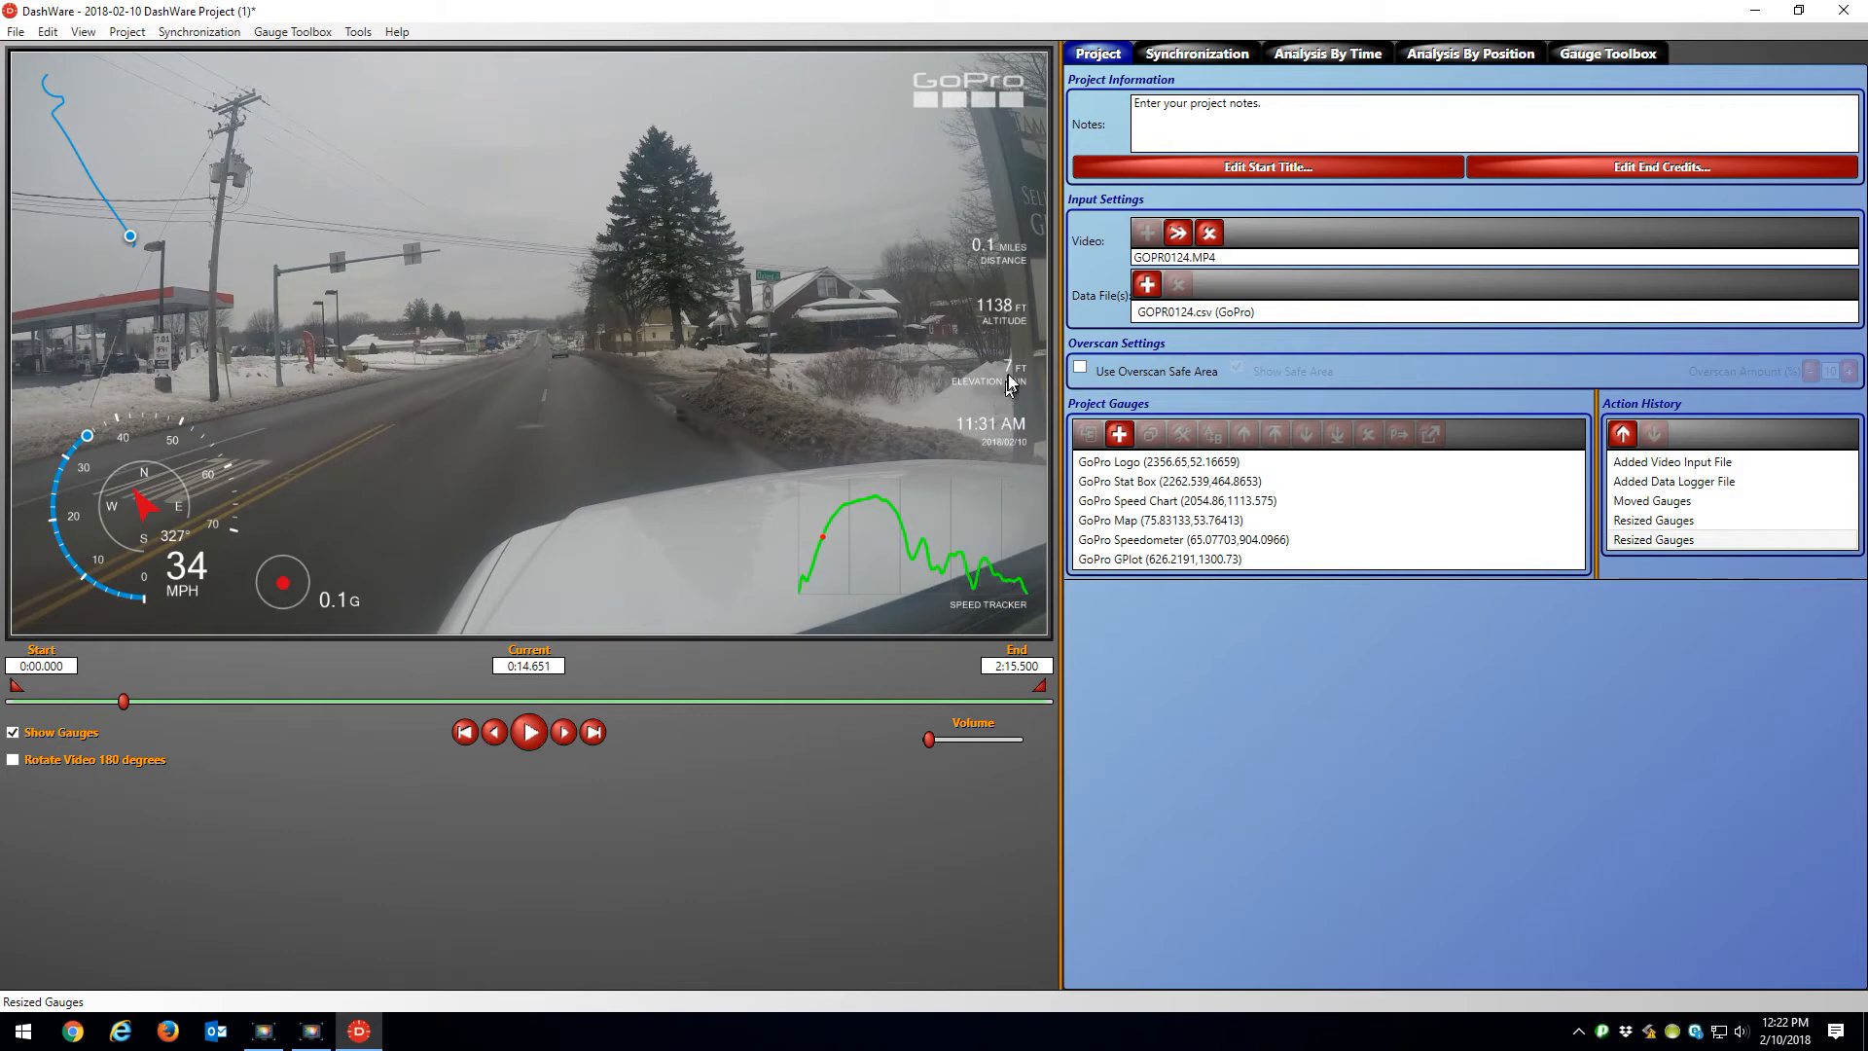
mouse_move(1007, 313)
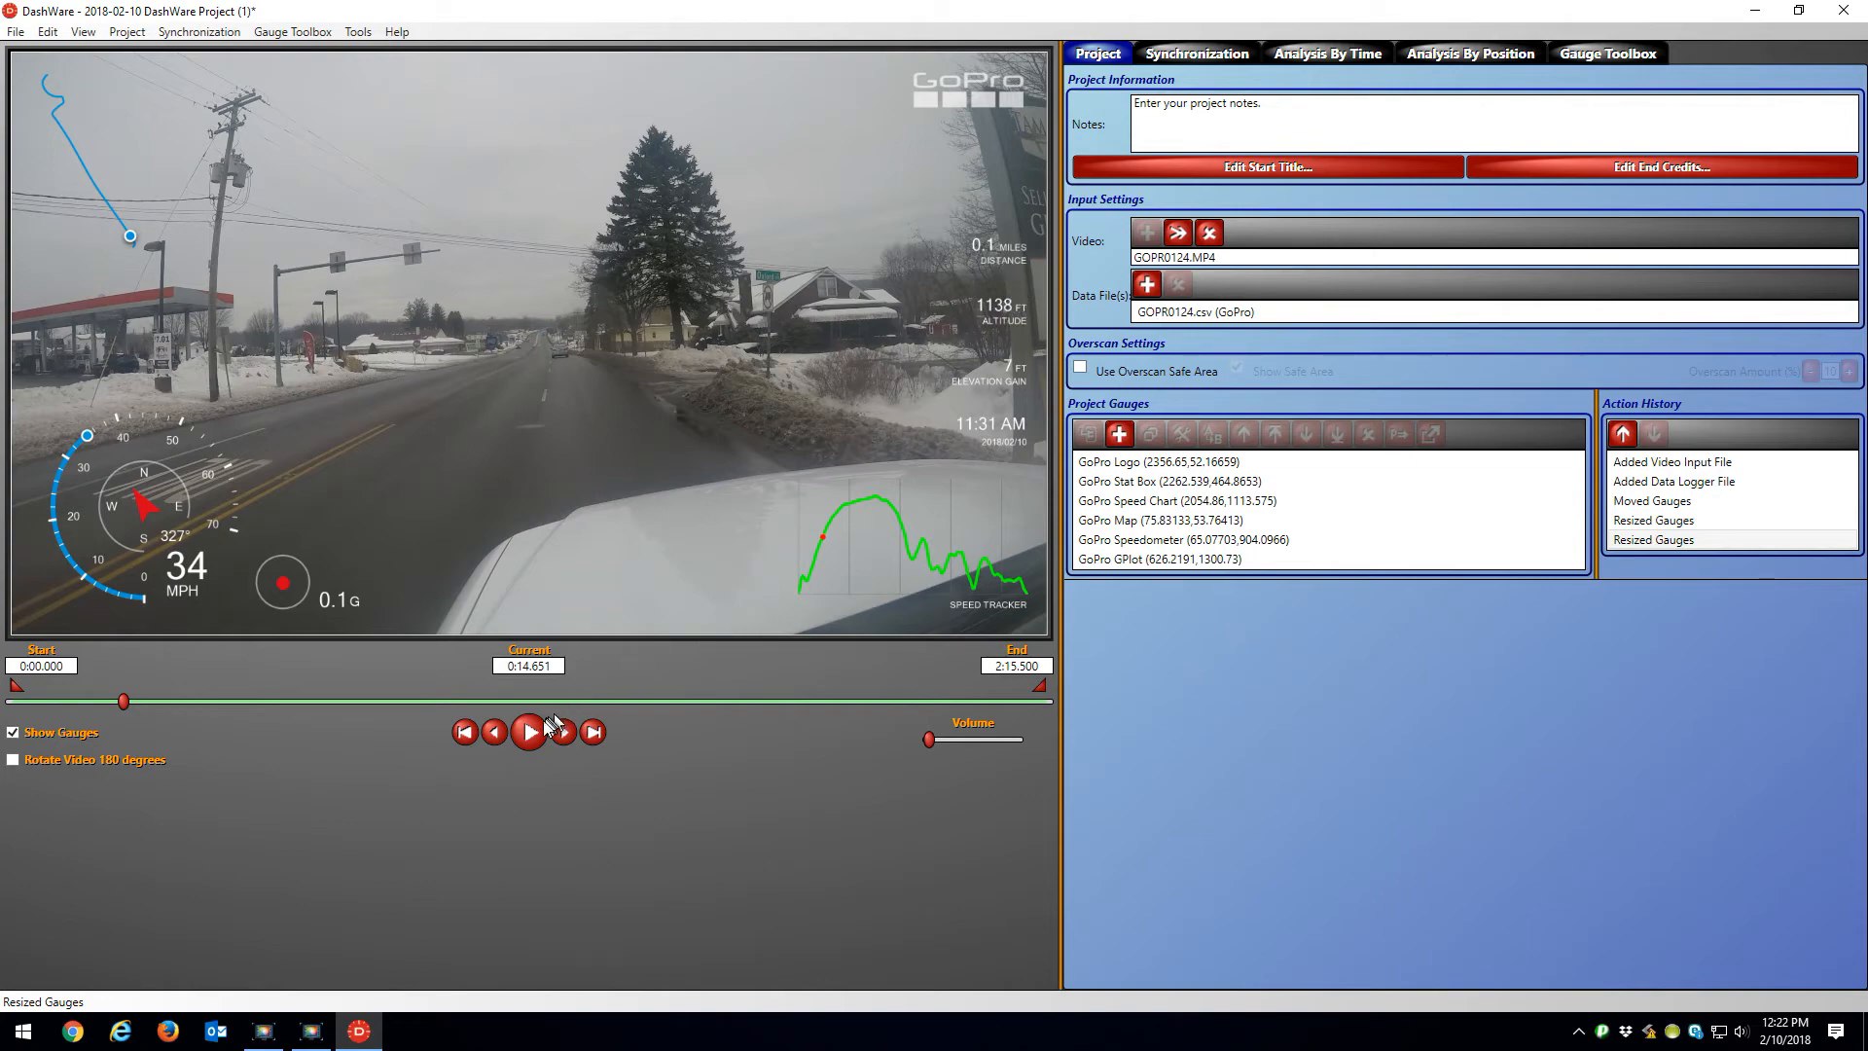
Step: Play the clip with gauges and pause around 1:33 at 24 MPH
left_click(527, 732)
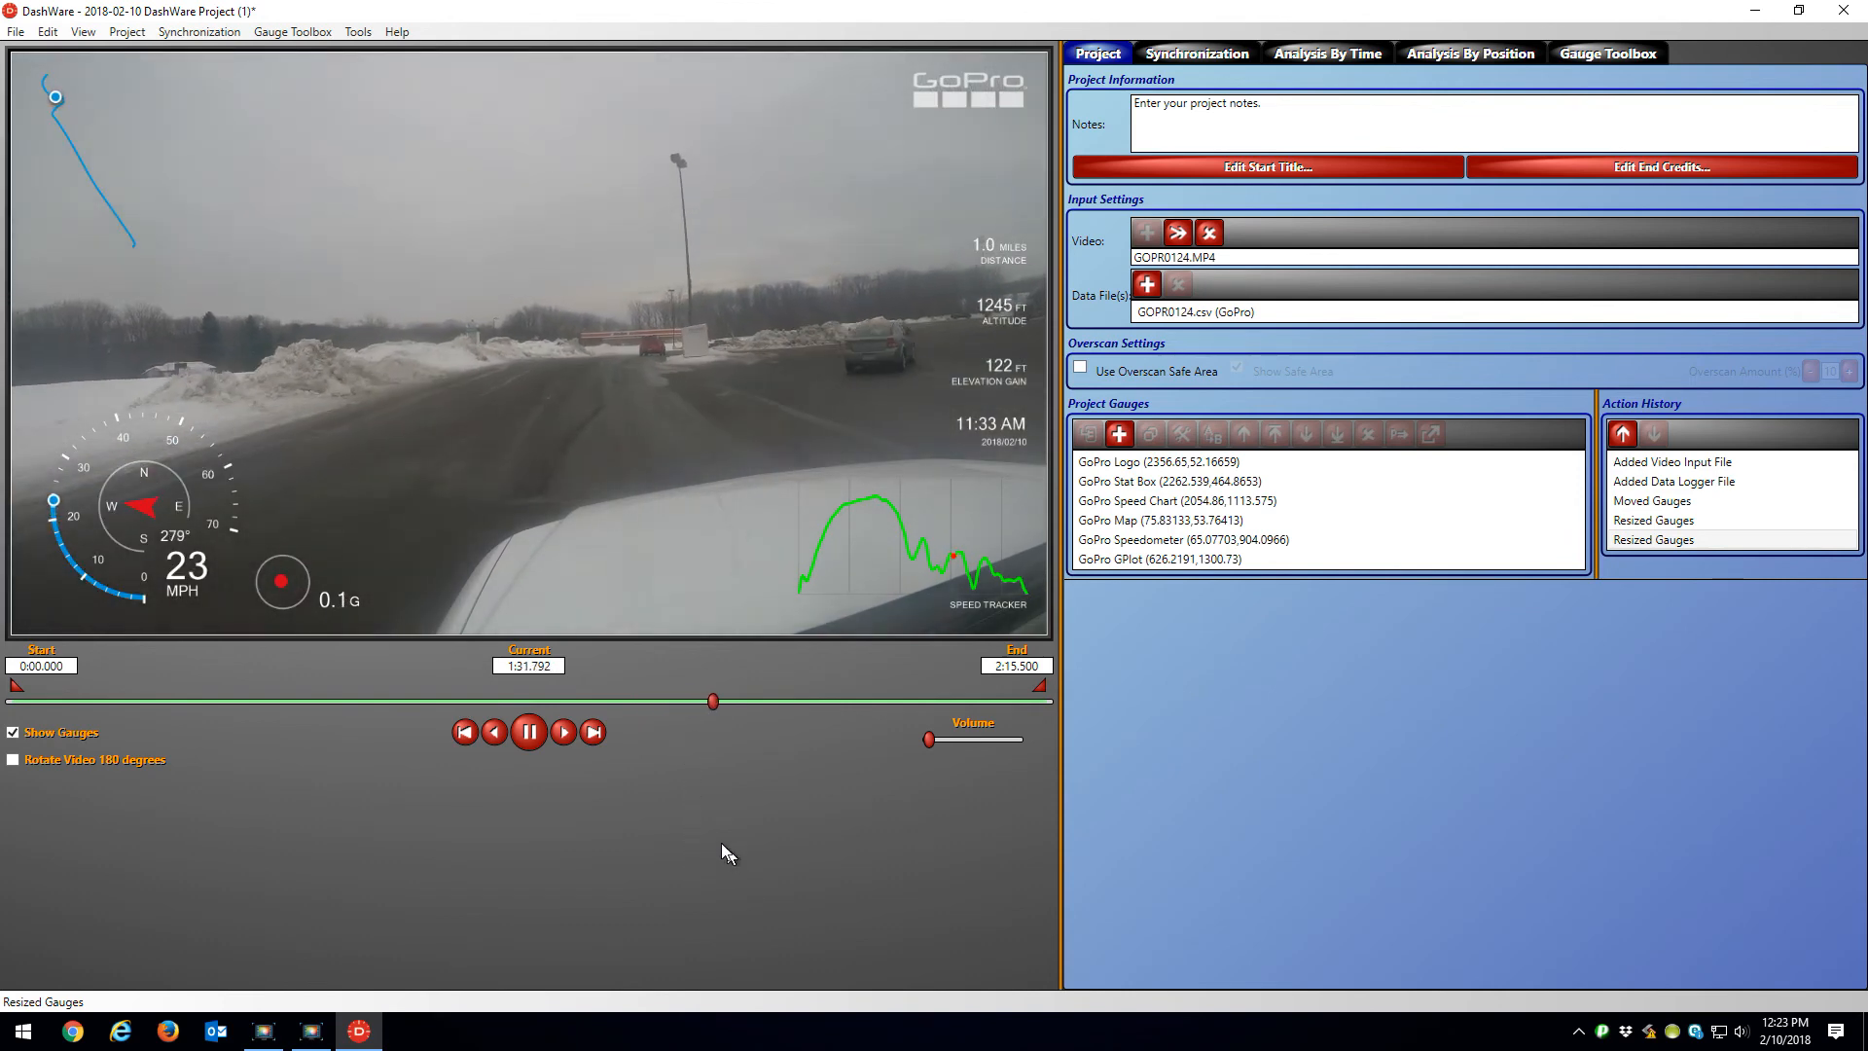
left_click(527, 731)
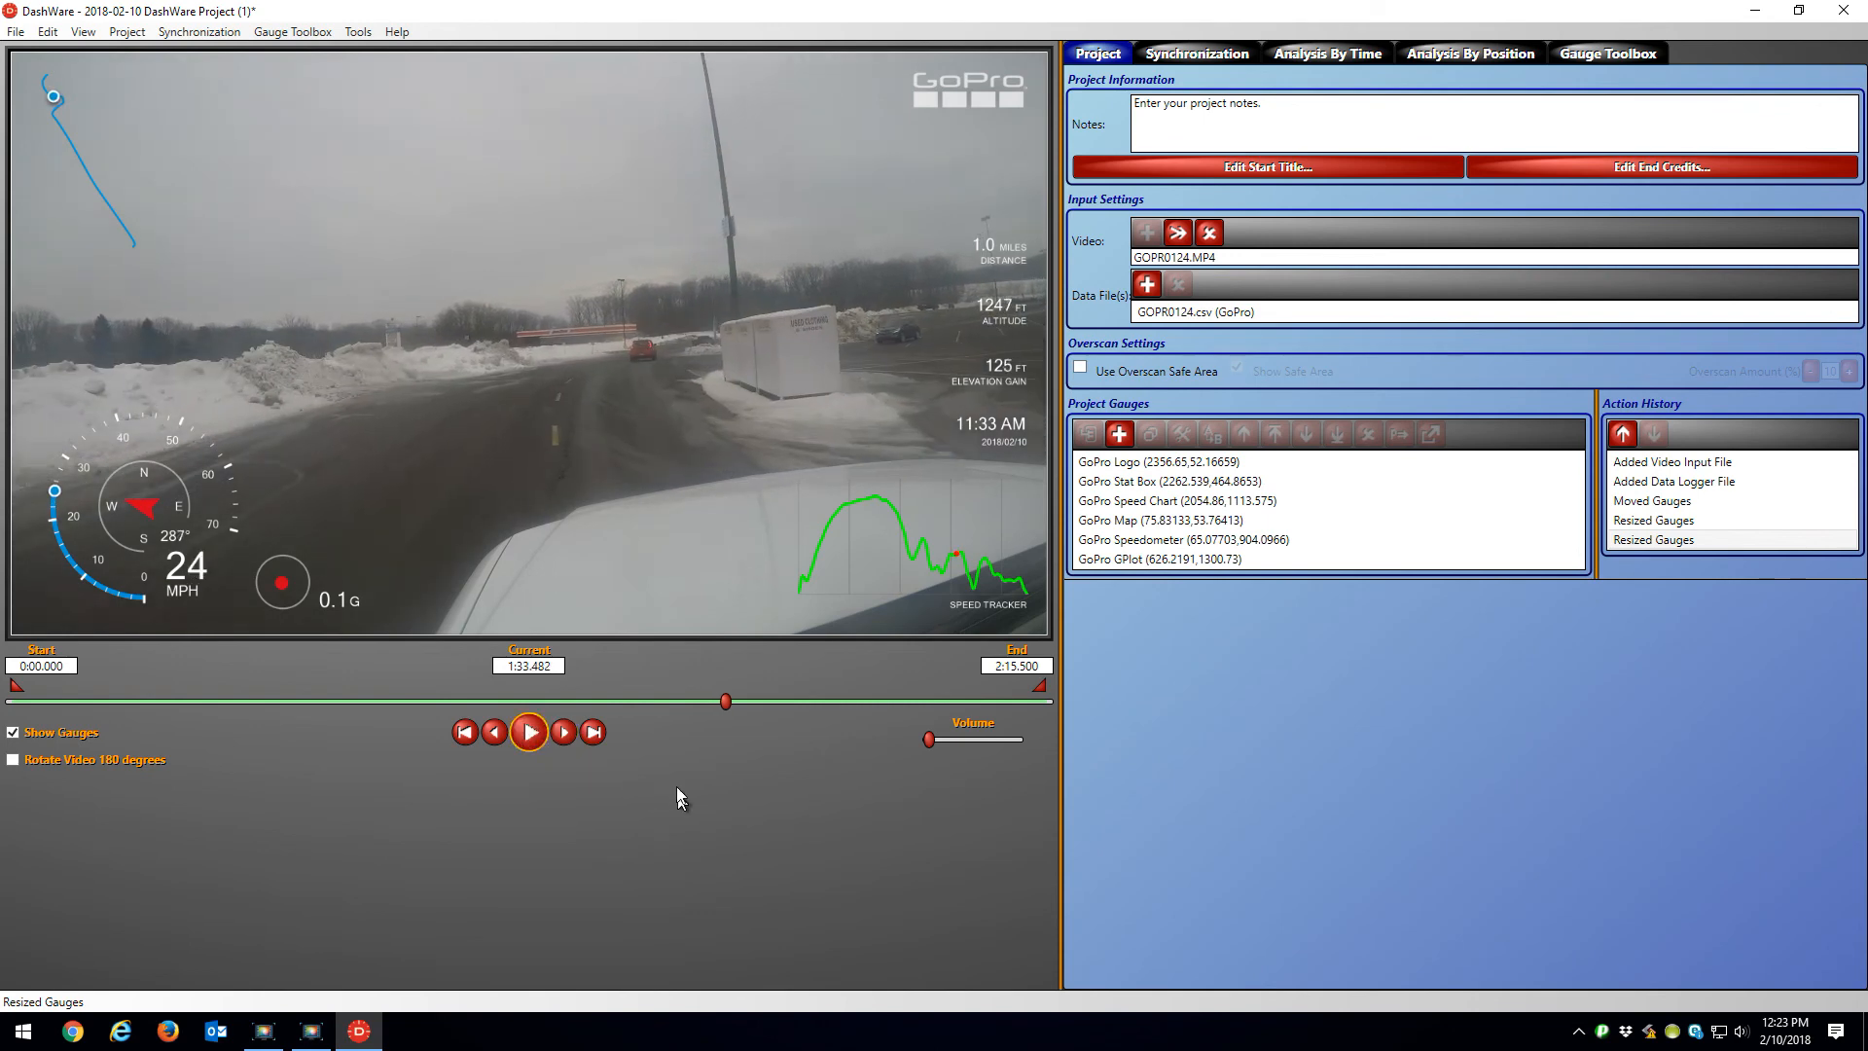
mouse_move(674, 786)
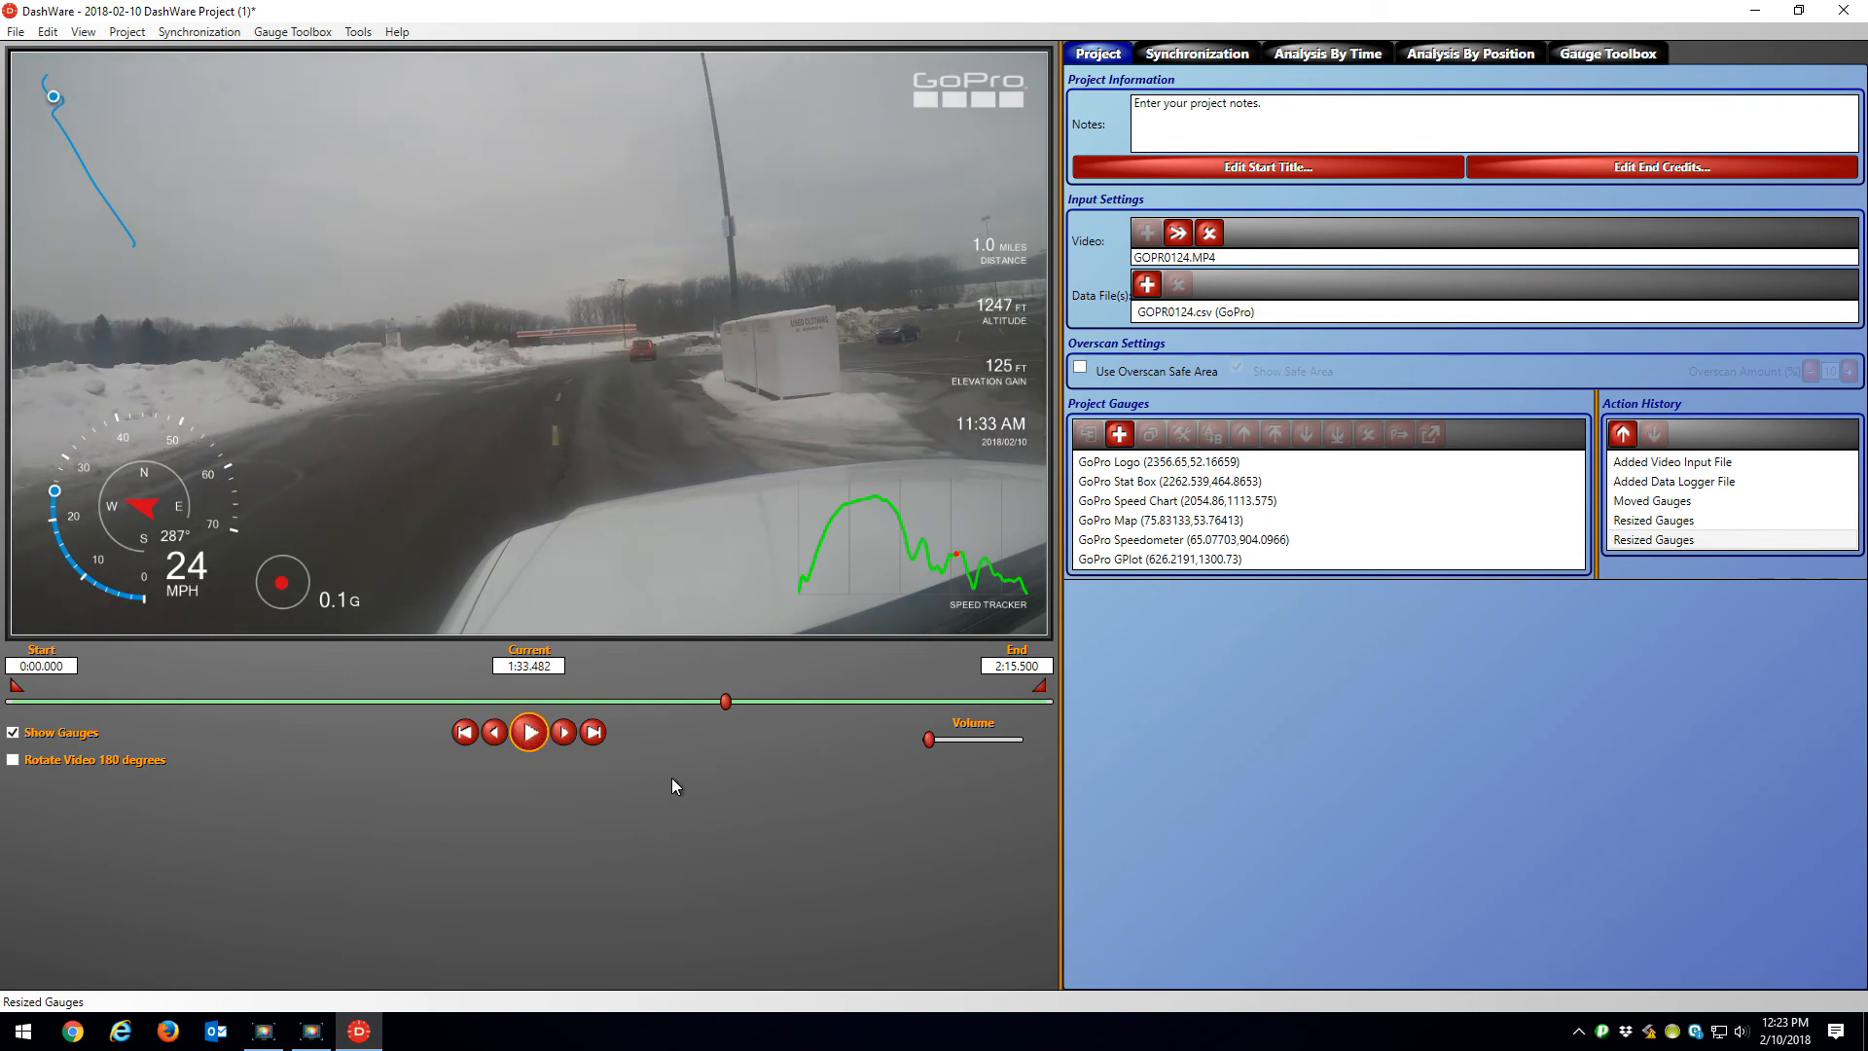